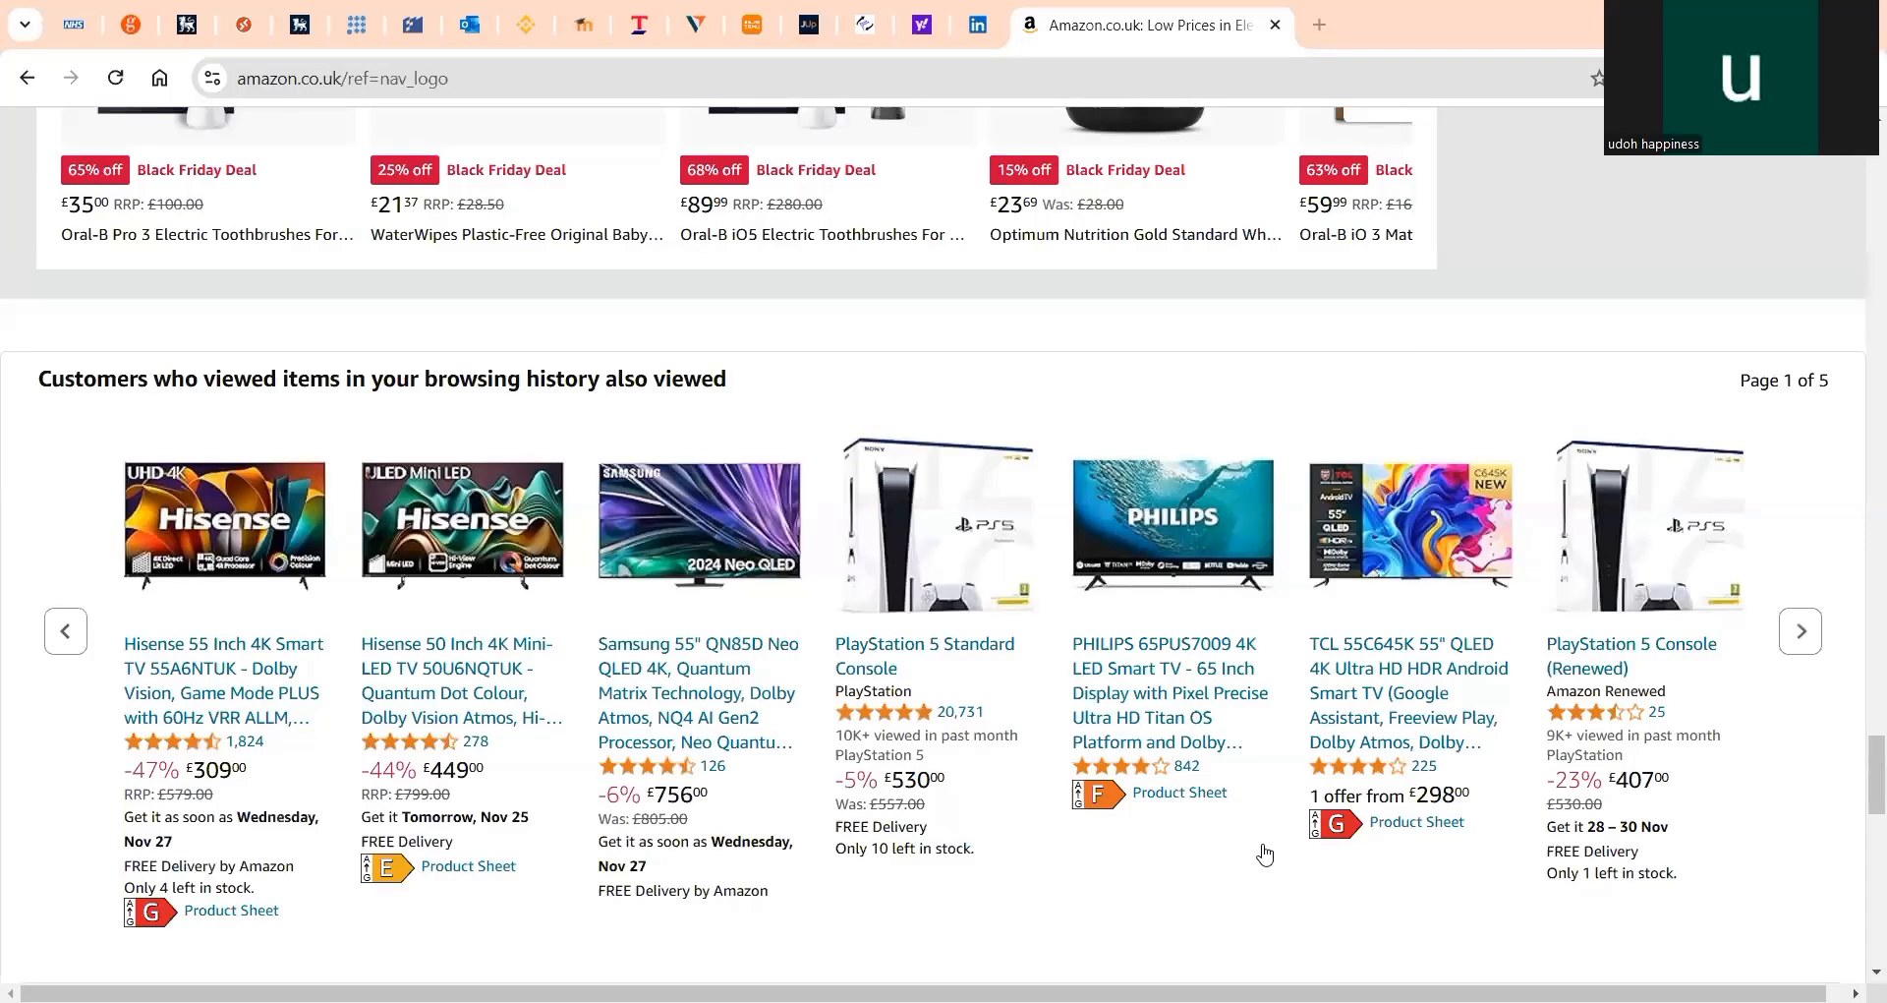
{"action": "mouse_move", "coordinate": [692, 371]}
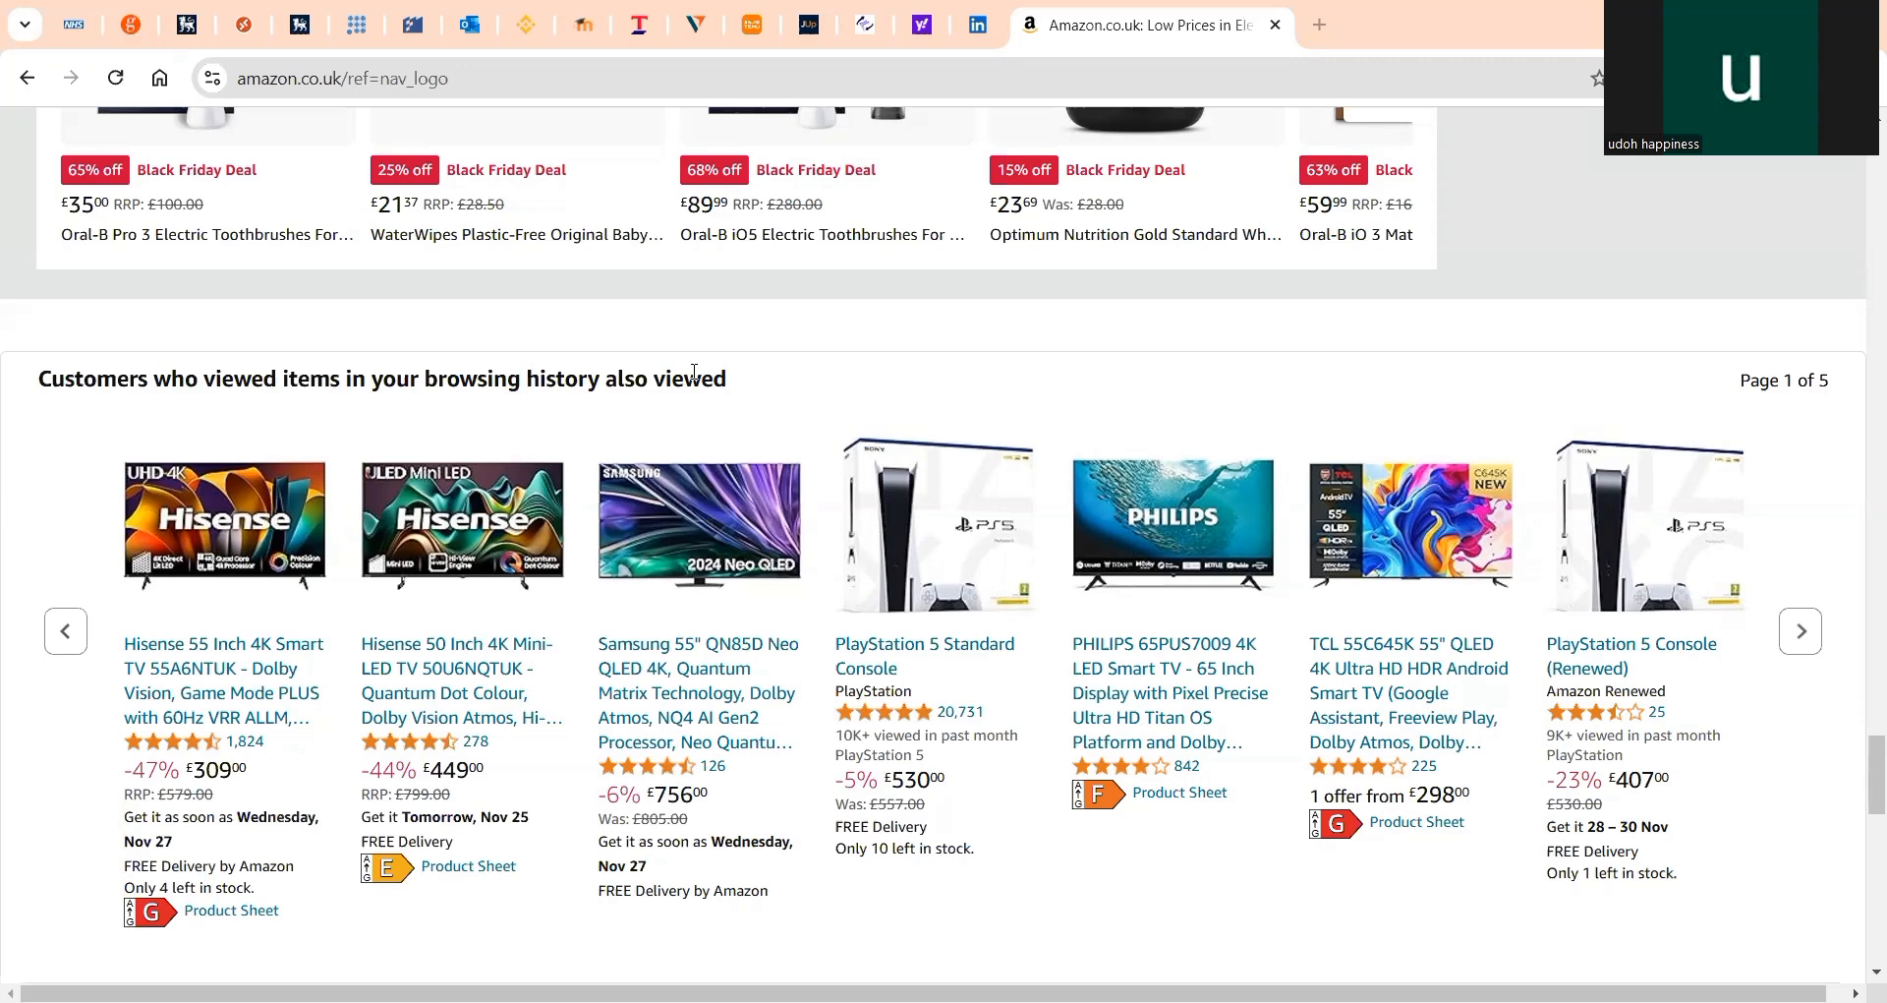
{"action": "mouse_move", "coordinate": [216, 668]}
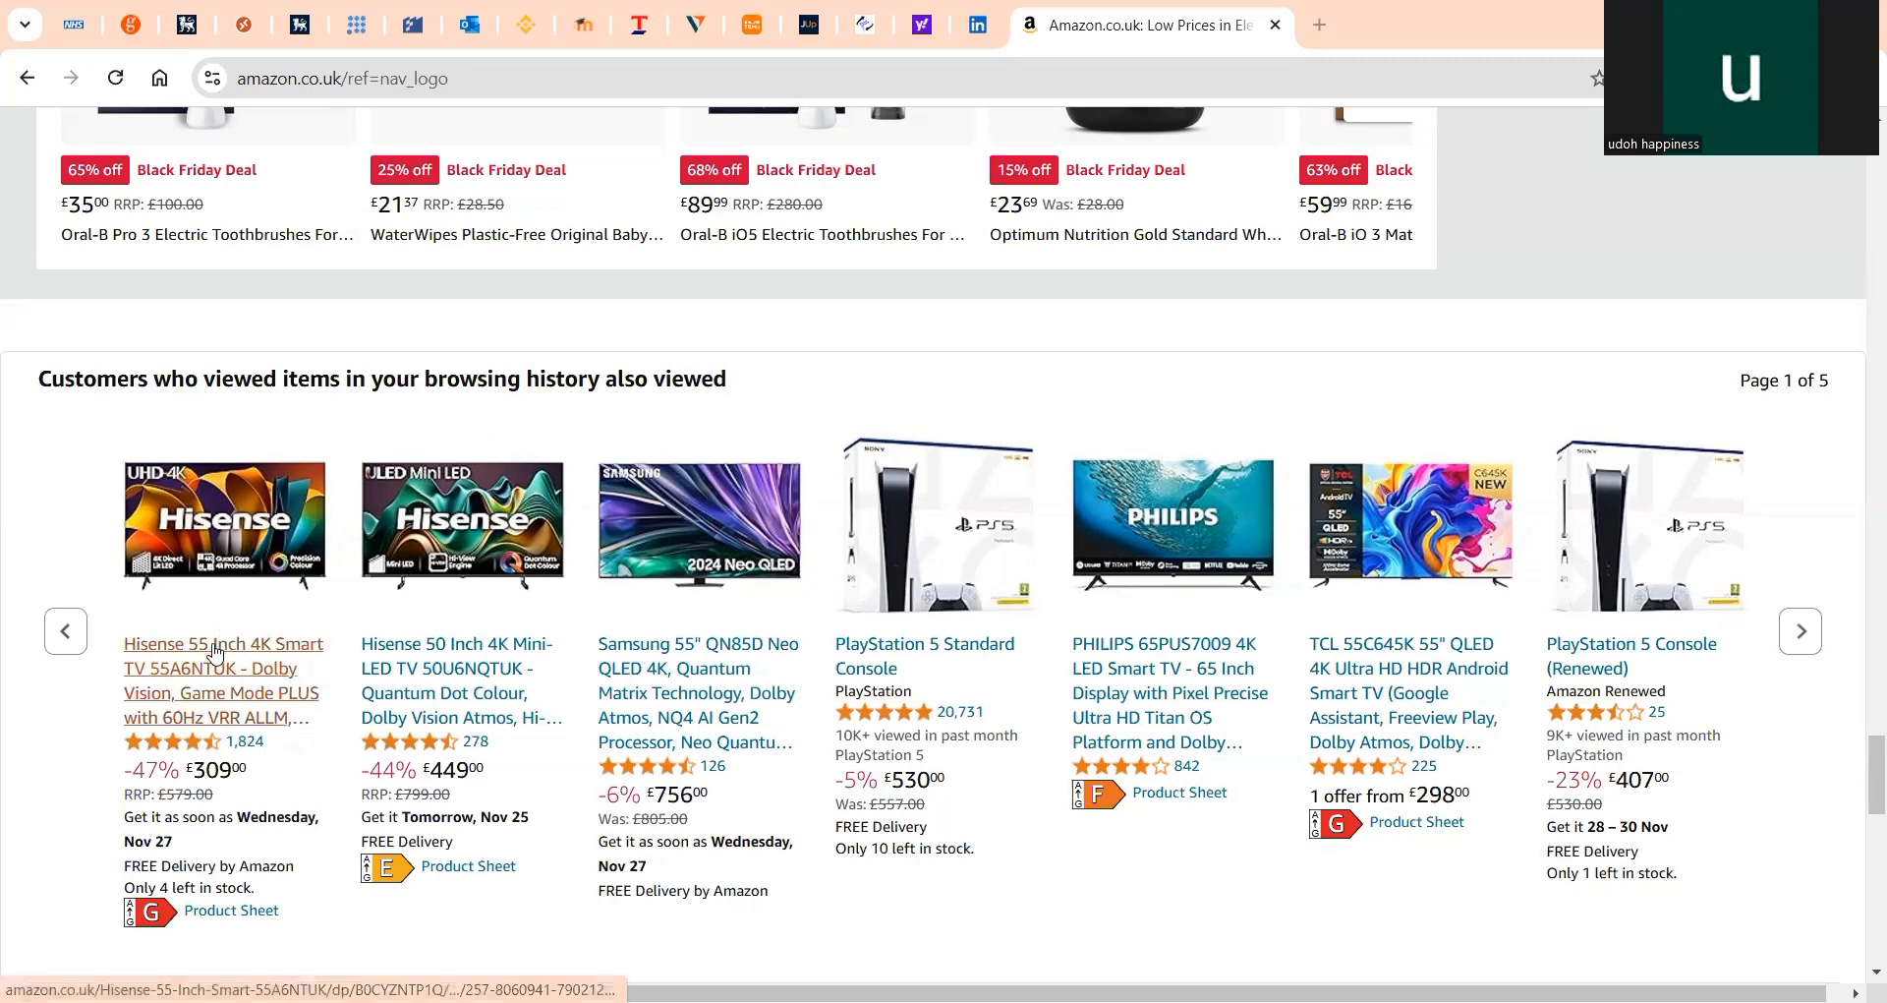
Open the Hisense 55A6NTUK 55-inch 4K TV listing from the 'Customers who viewed' carousel
{"action": "left_click", "coordinate": [223, 655]}
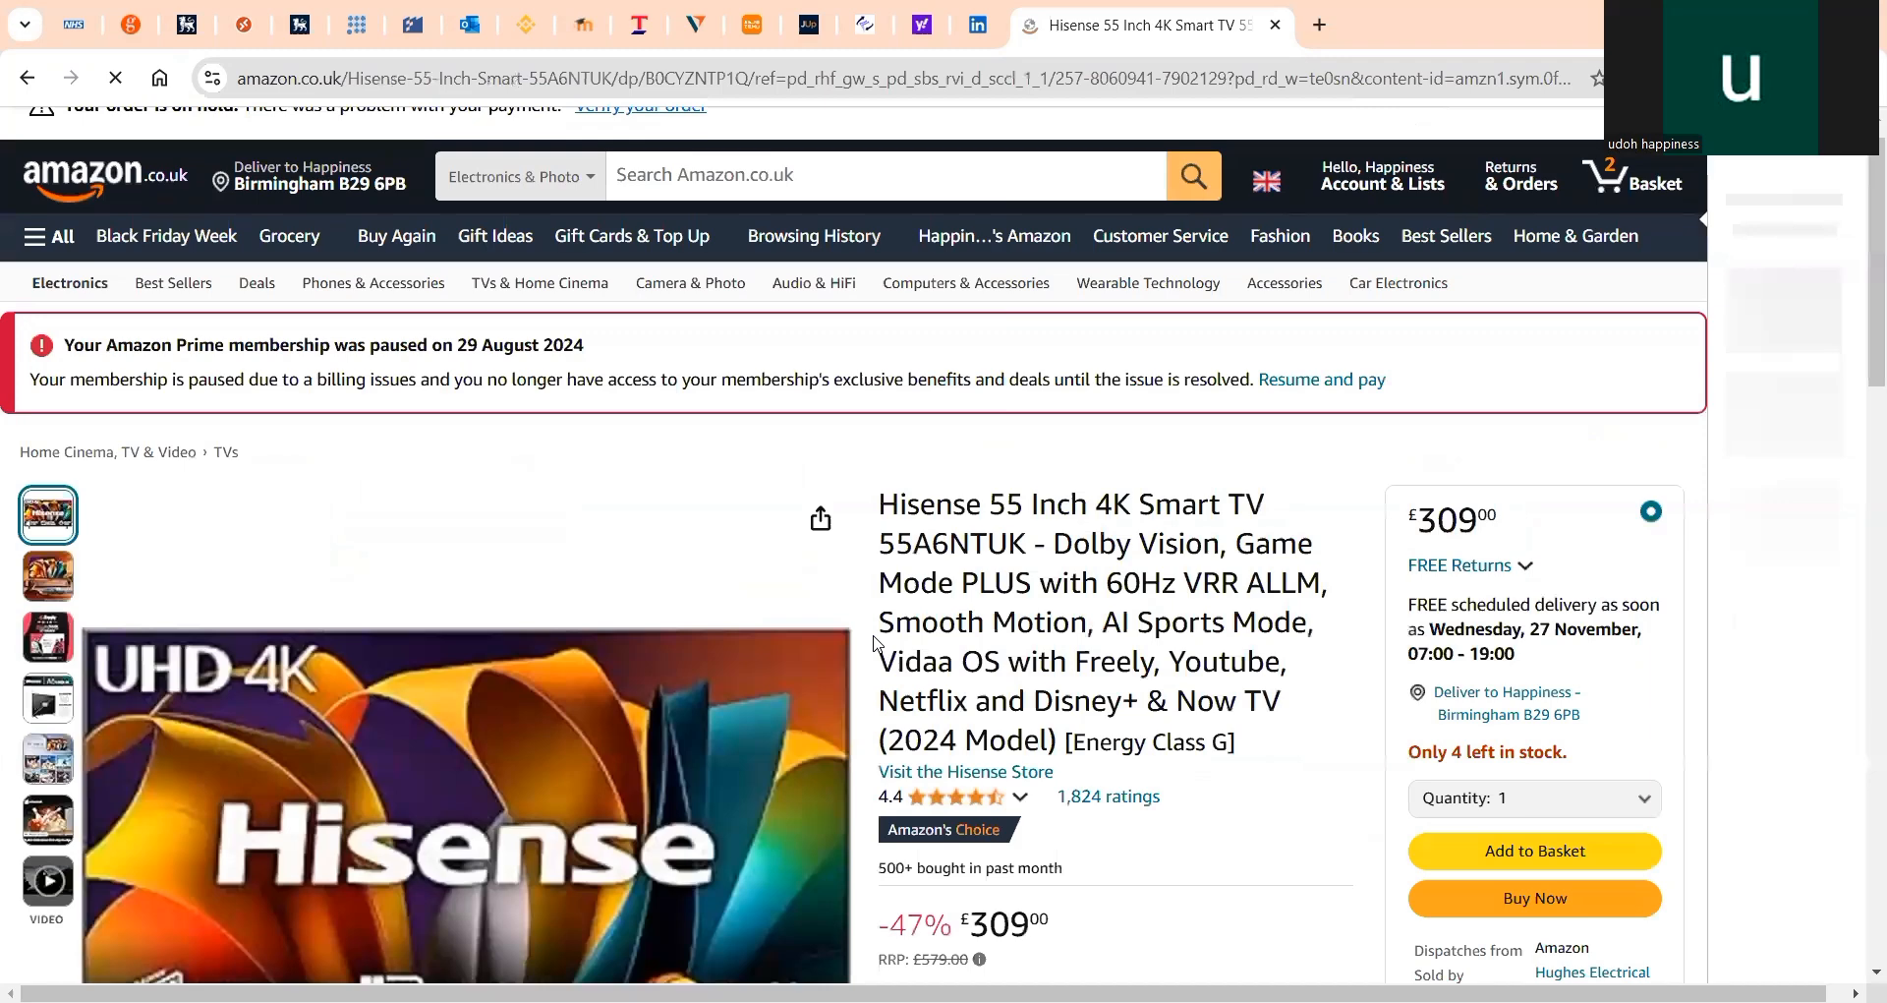
{"action": "scroll", "scroll_direction": "down", "scroll_amount": 3}
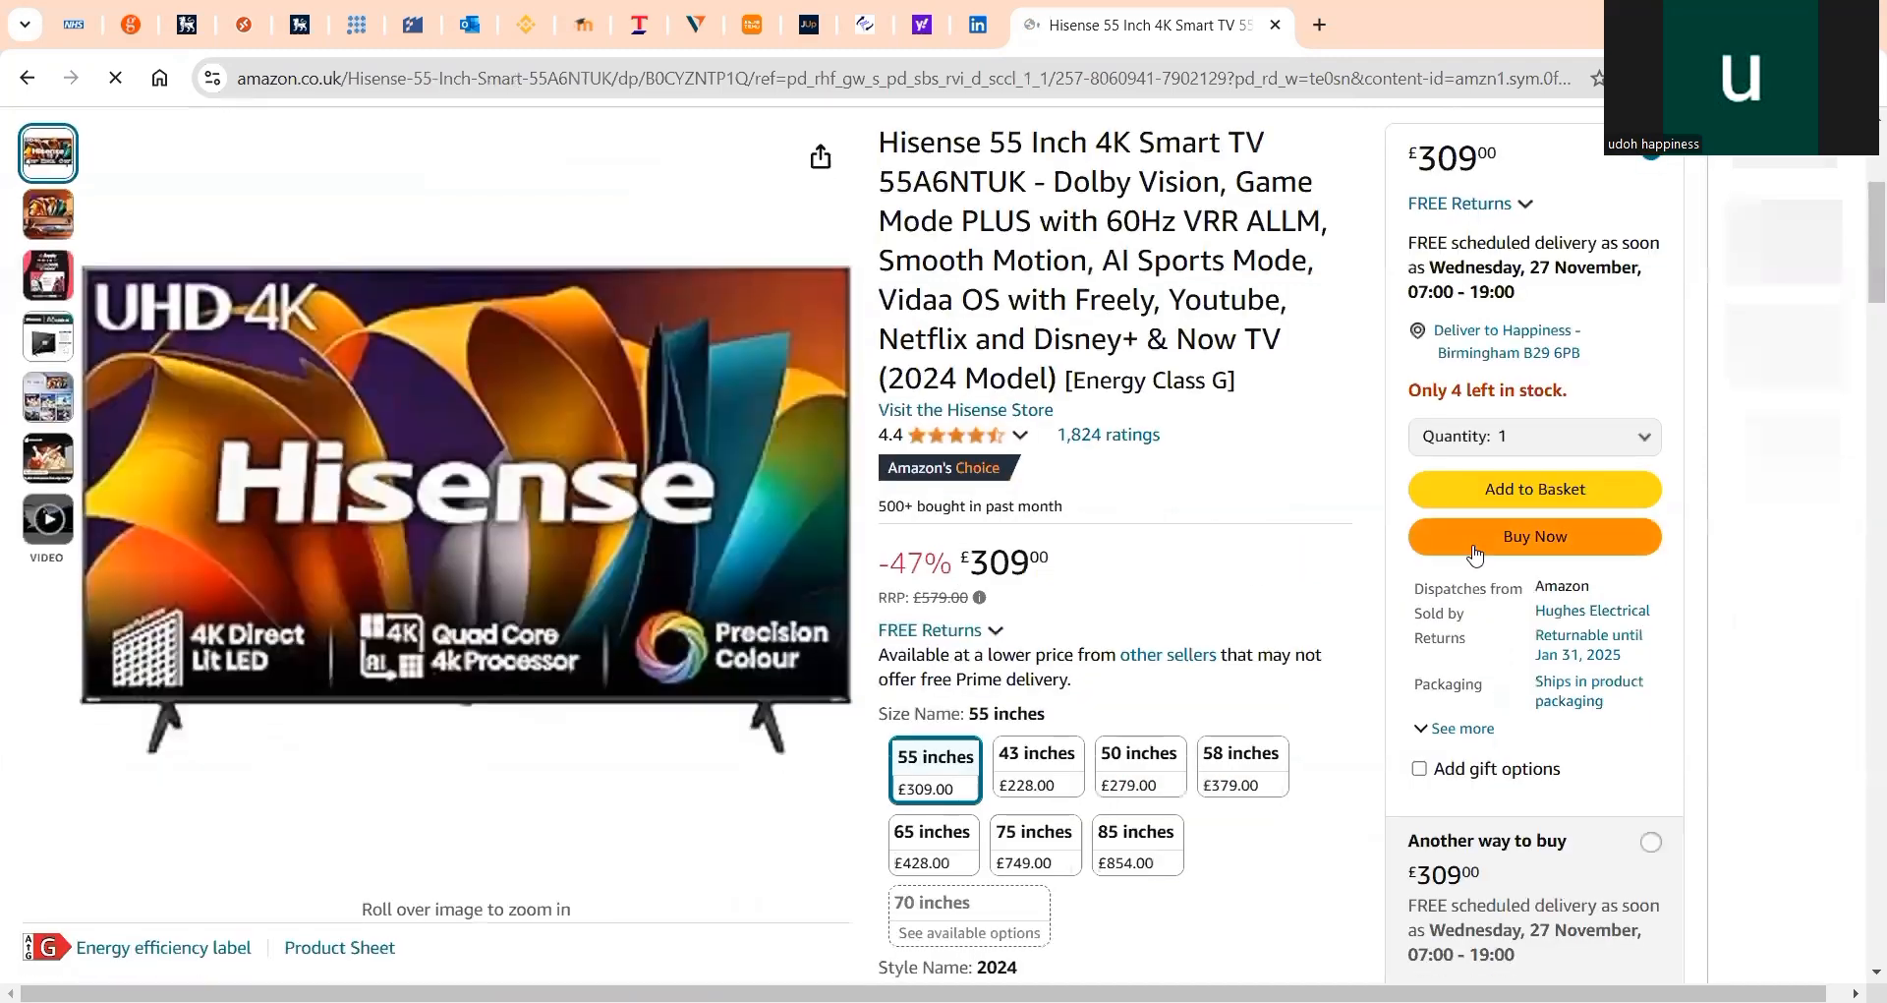
{"action": "mouse_move", "coordinate": [1489, 538]}
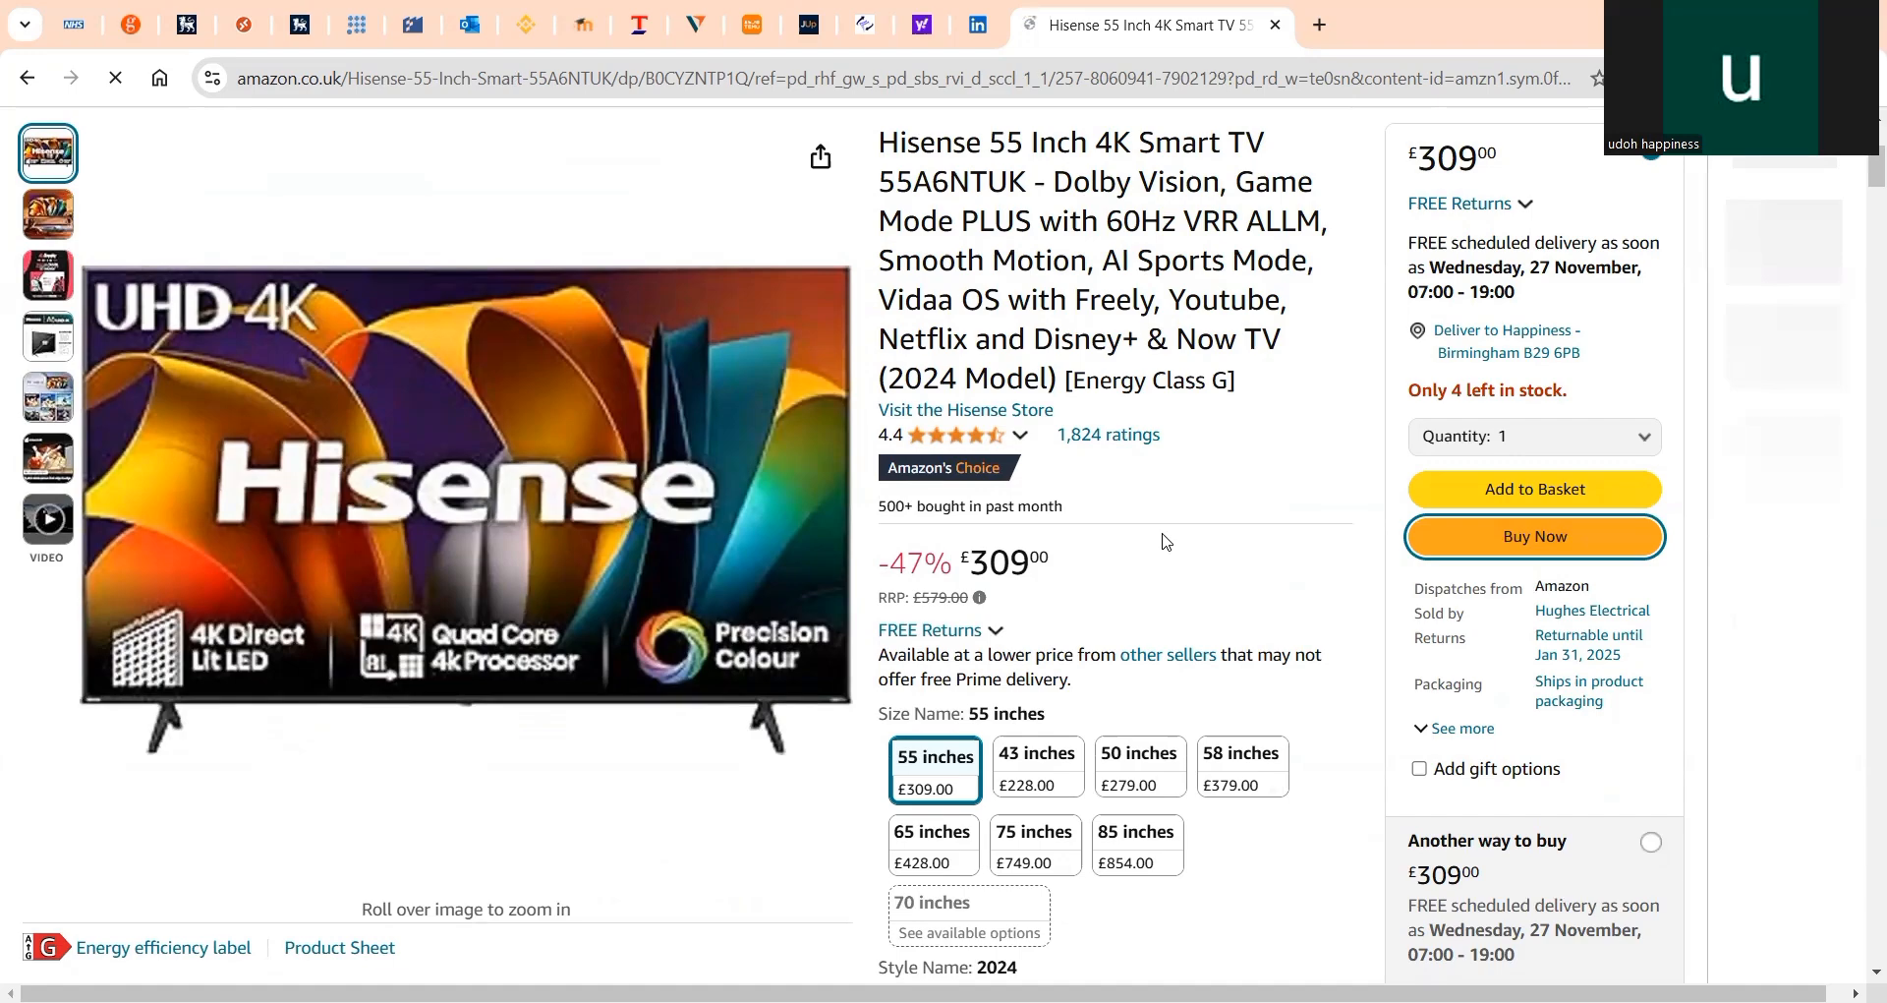
Buy the Hisense TV now and scroll checkout to its Wednesday 27 November delivery
{"action": "left_click", "coordinate": [1535, 536]}
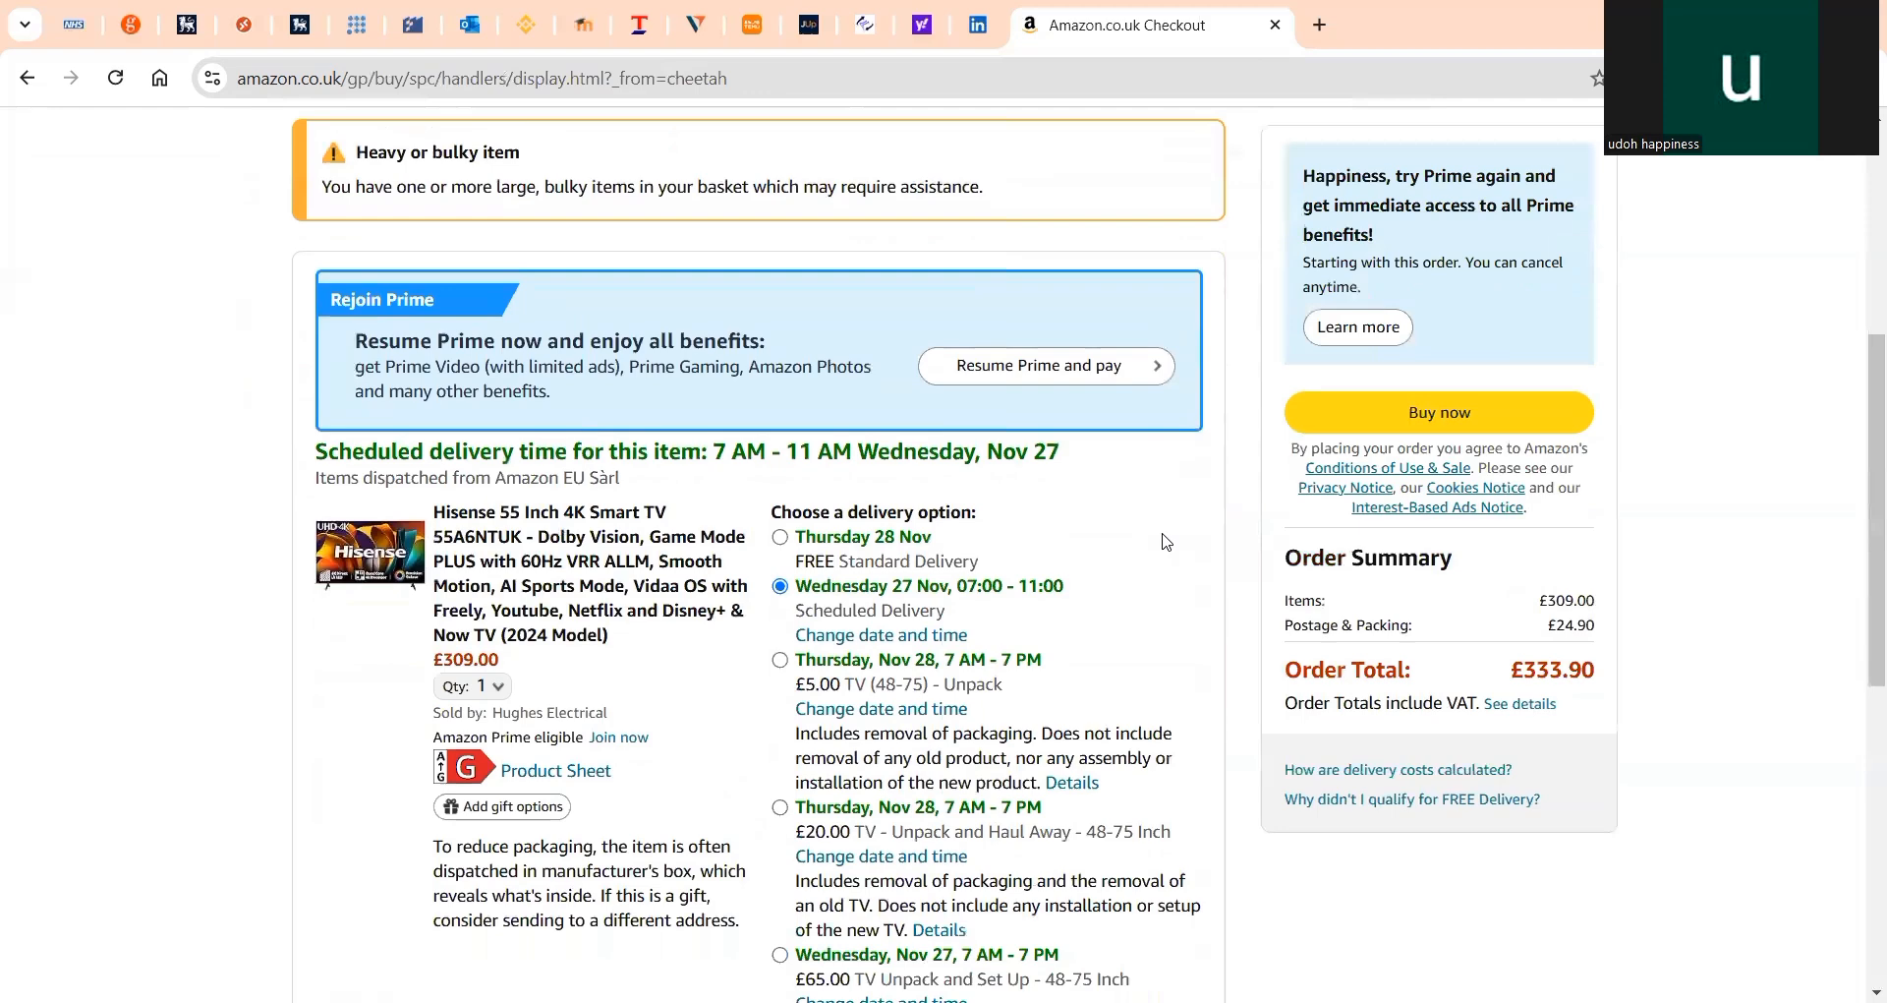
{"action": "scroll", "scroll_direction": "down", "scroll_amount": 3}
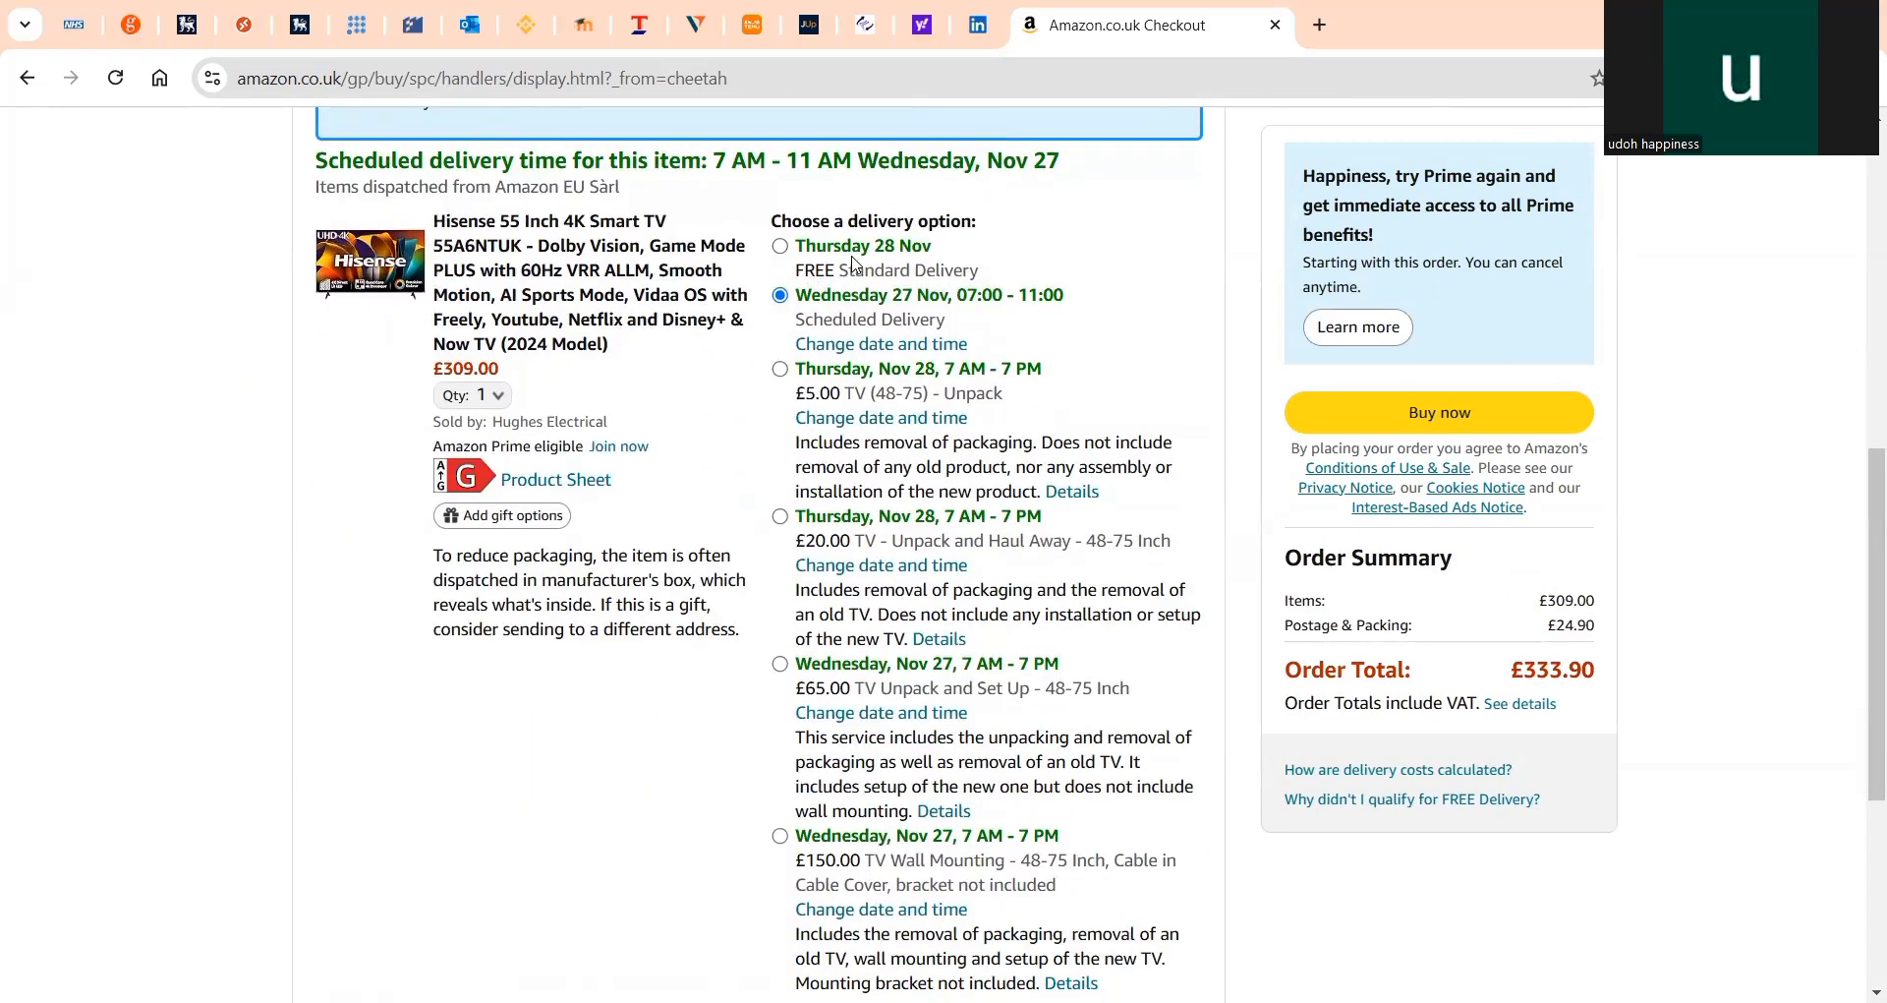
{"action": "mouse_move", "coordinate": [776, 365]}
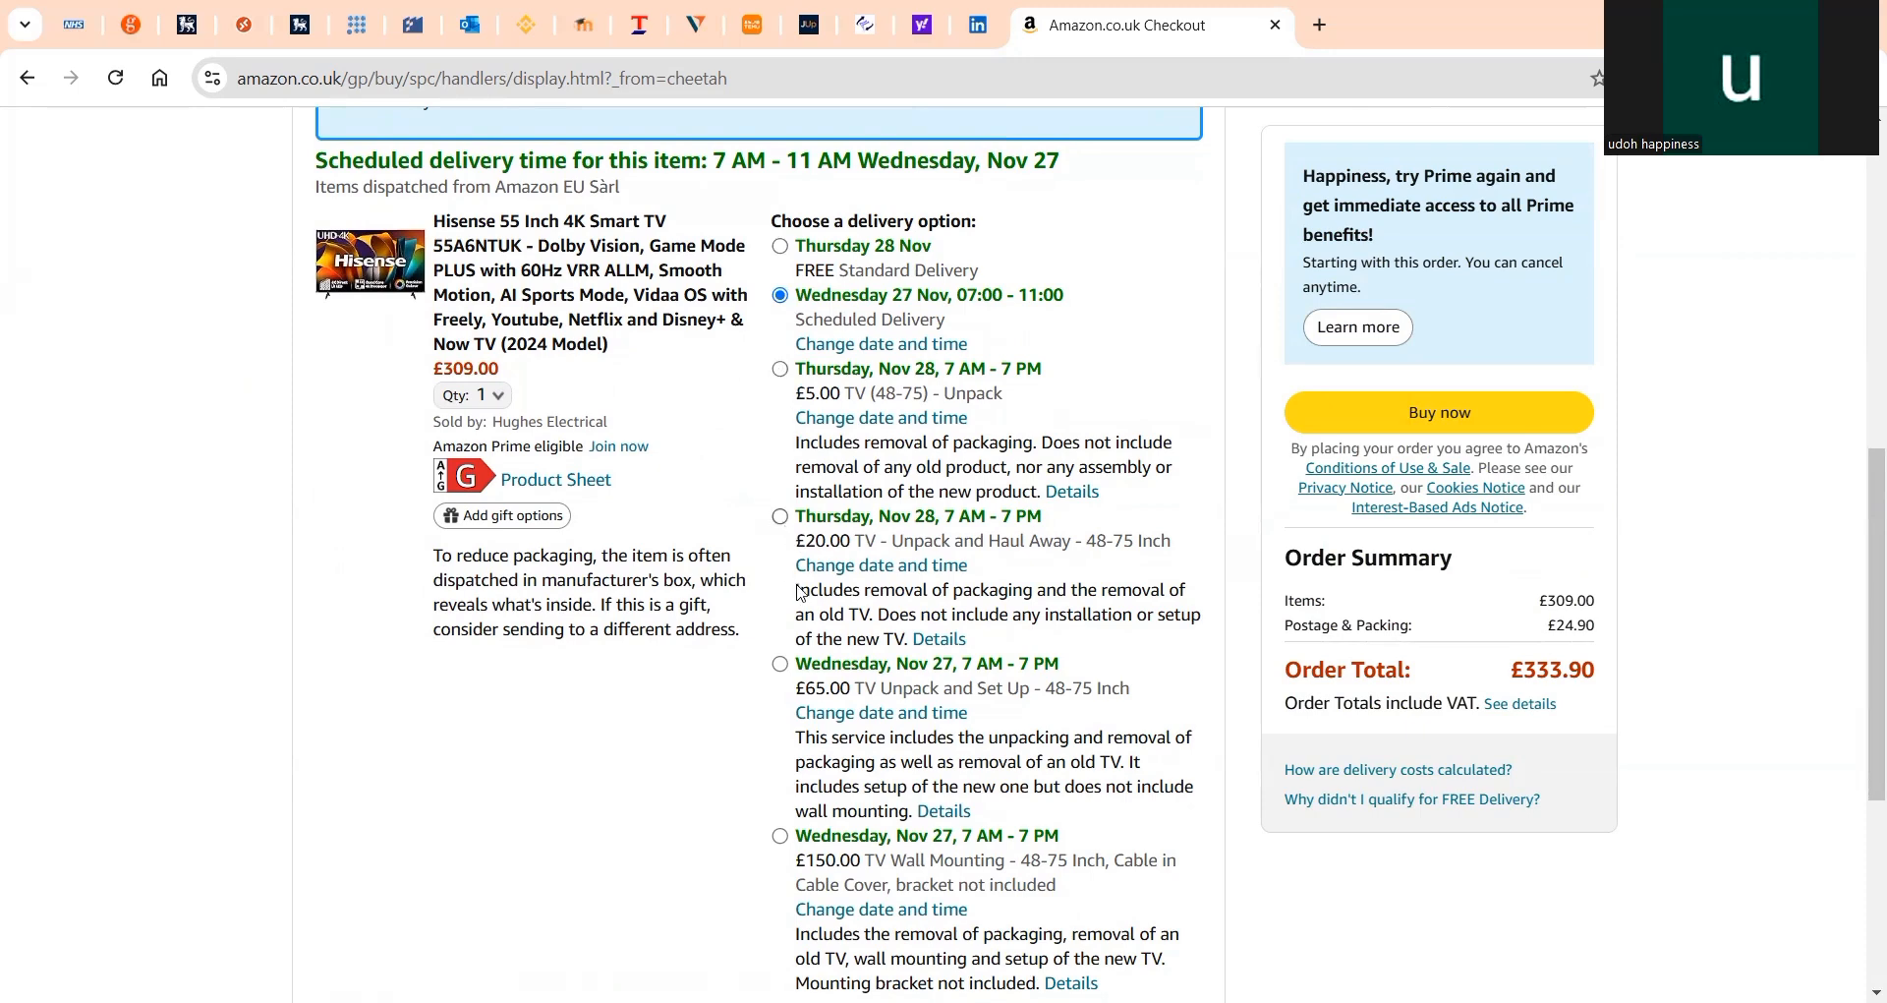
Change delivery to Thursday 5 December, keeping the 7 AM–11 AM slot, and confirm
{"action": "left_click", "coordinate": [879, 418]}
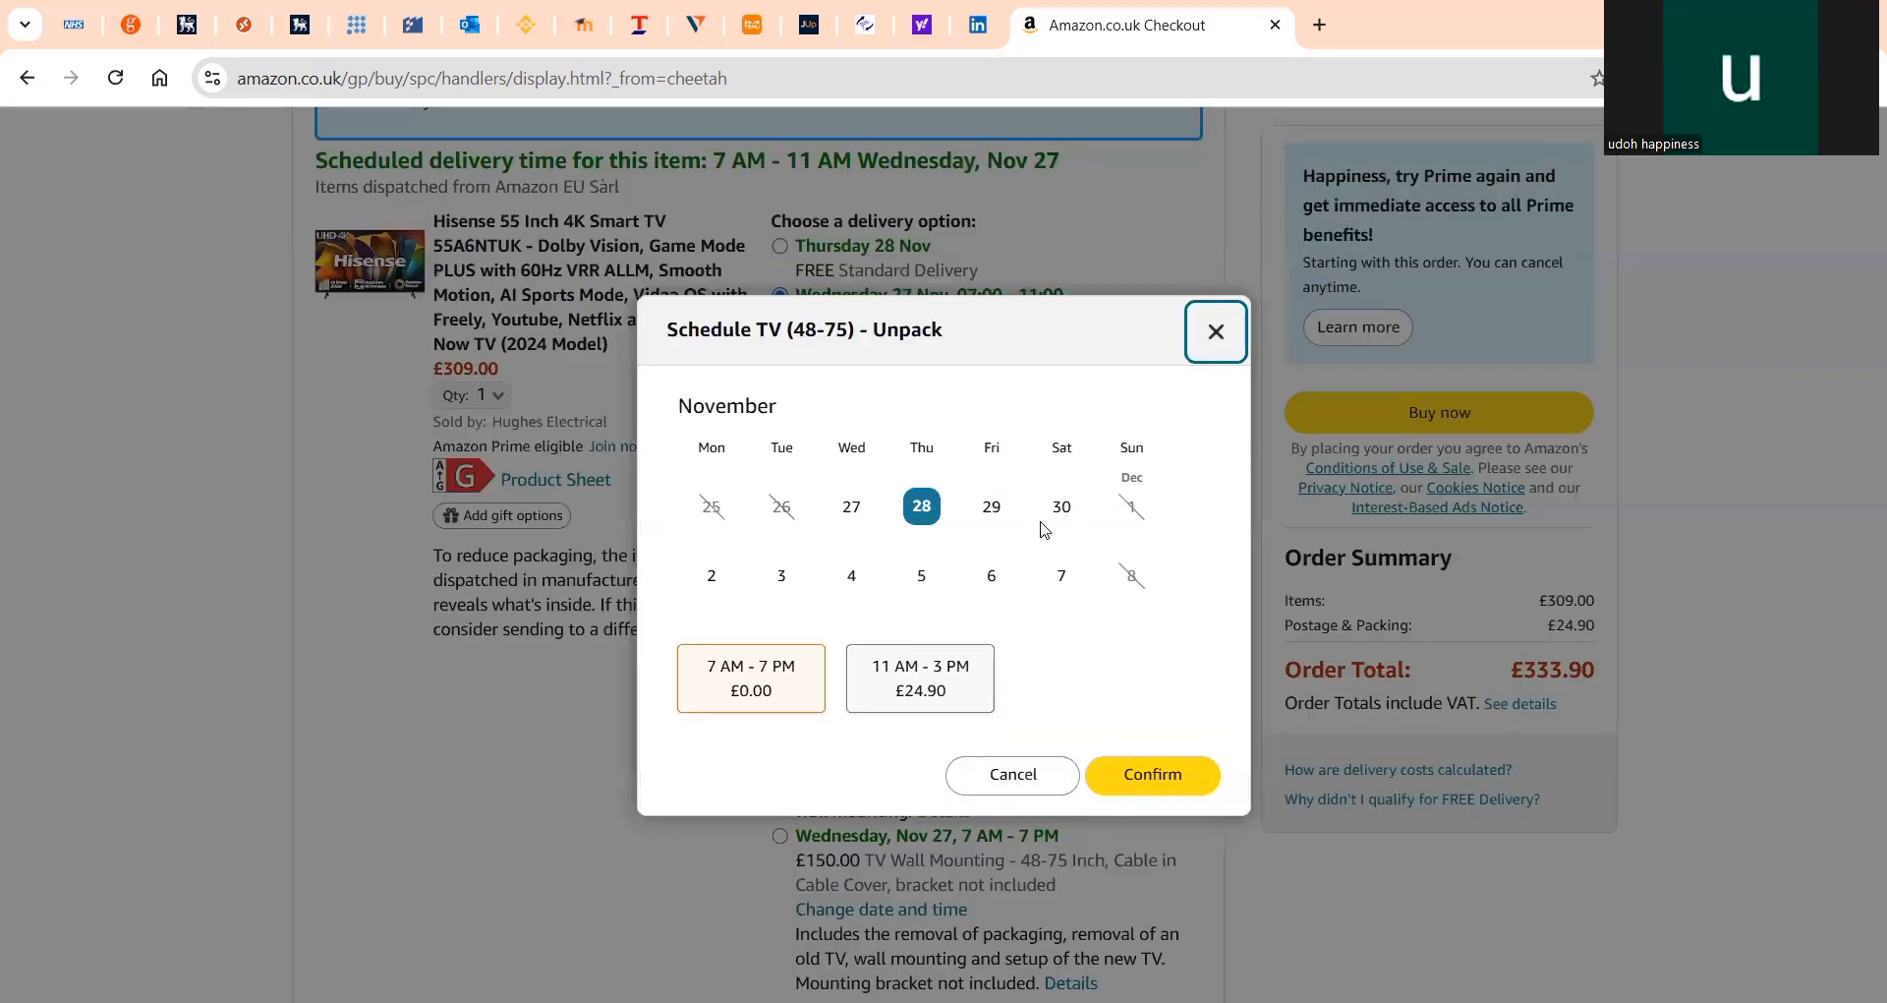
{"action": "left_click", "coordinate": [851, 505]}
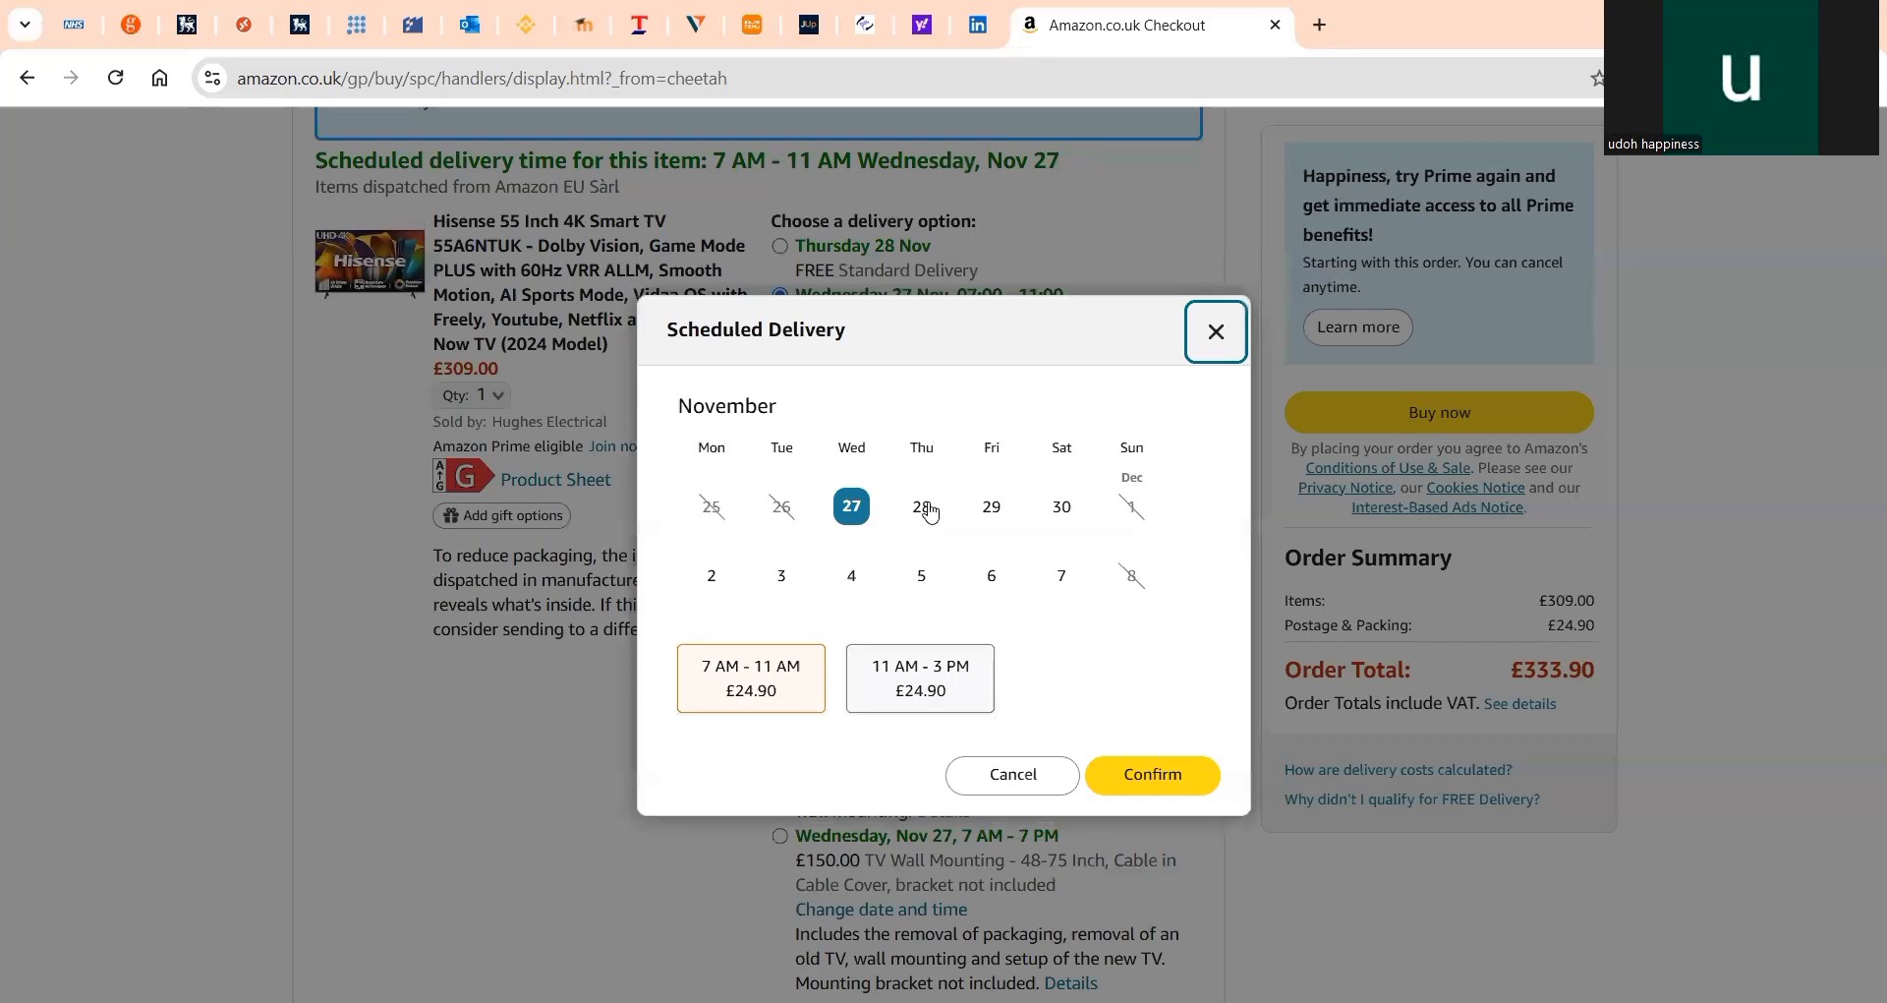
{"action": "left_click", "coordinate": [921, 574]}
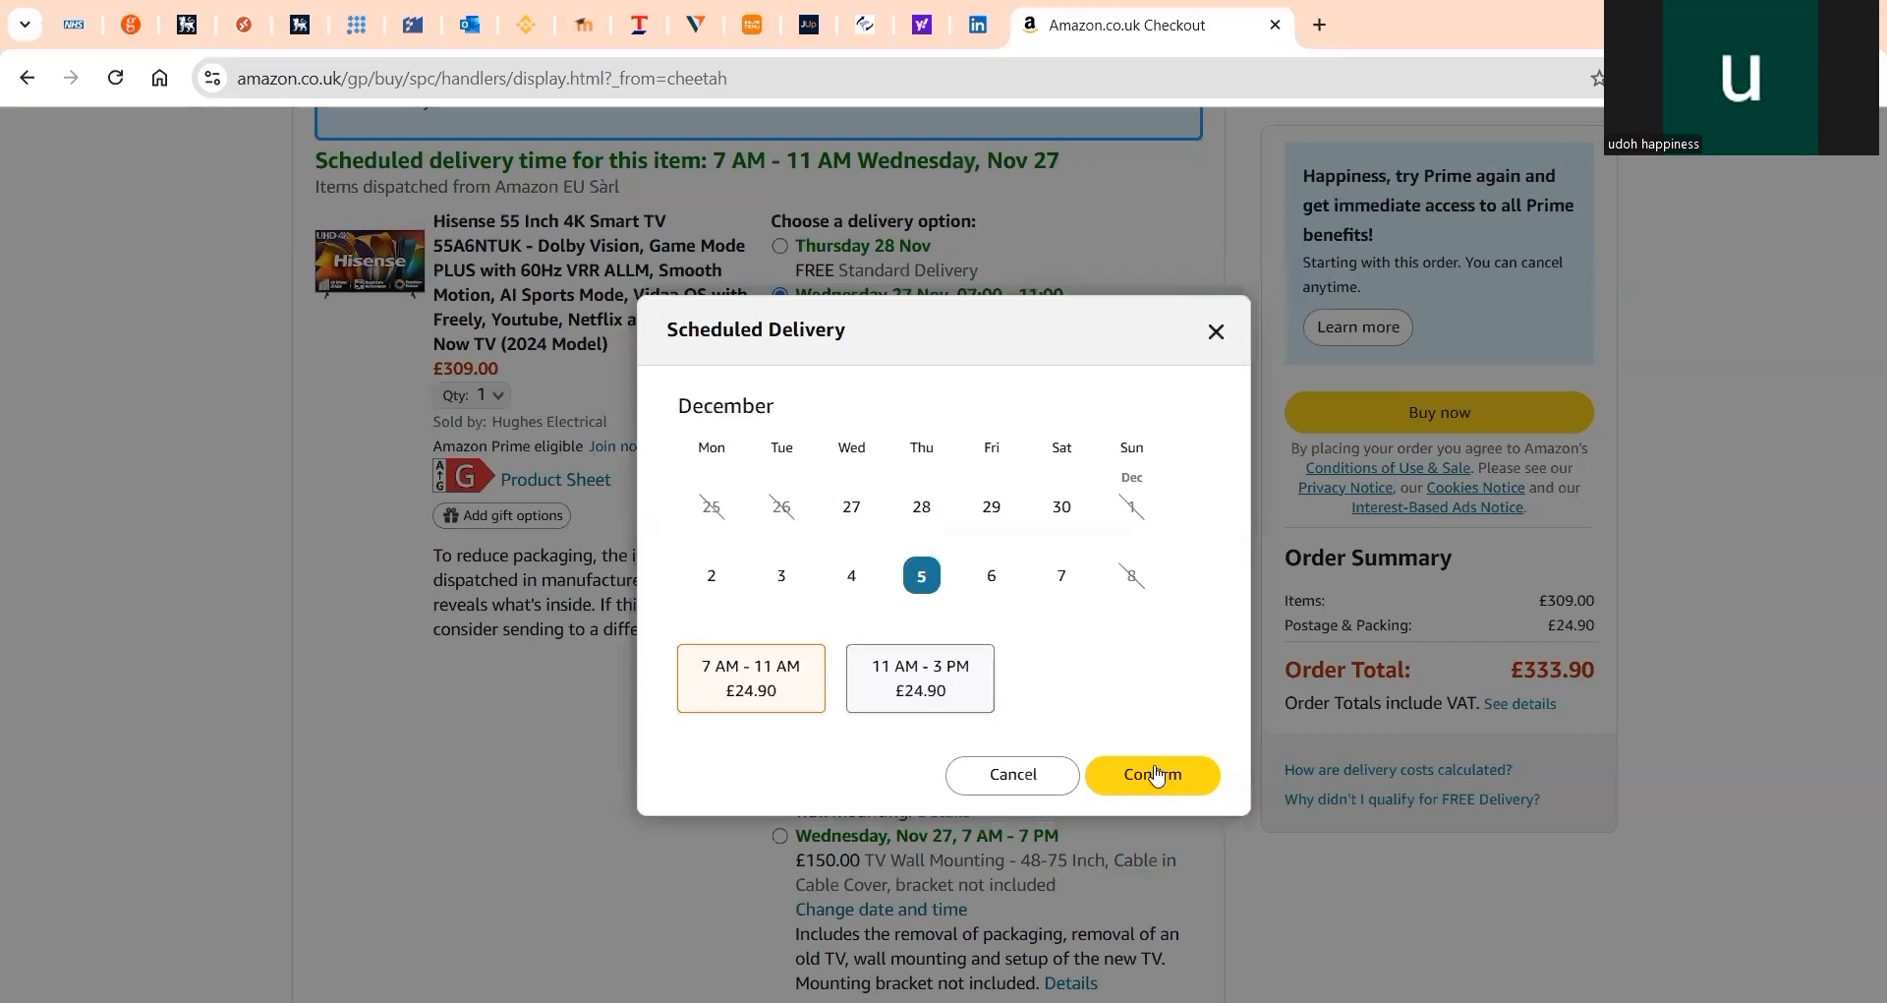
{"action": "left_click", "coordinate": [1151, 774]}
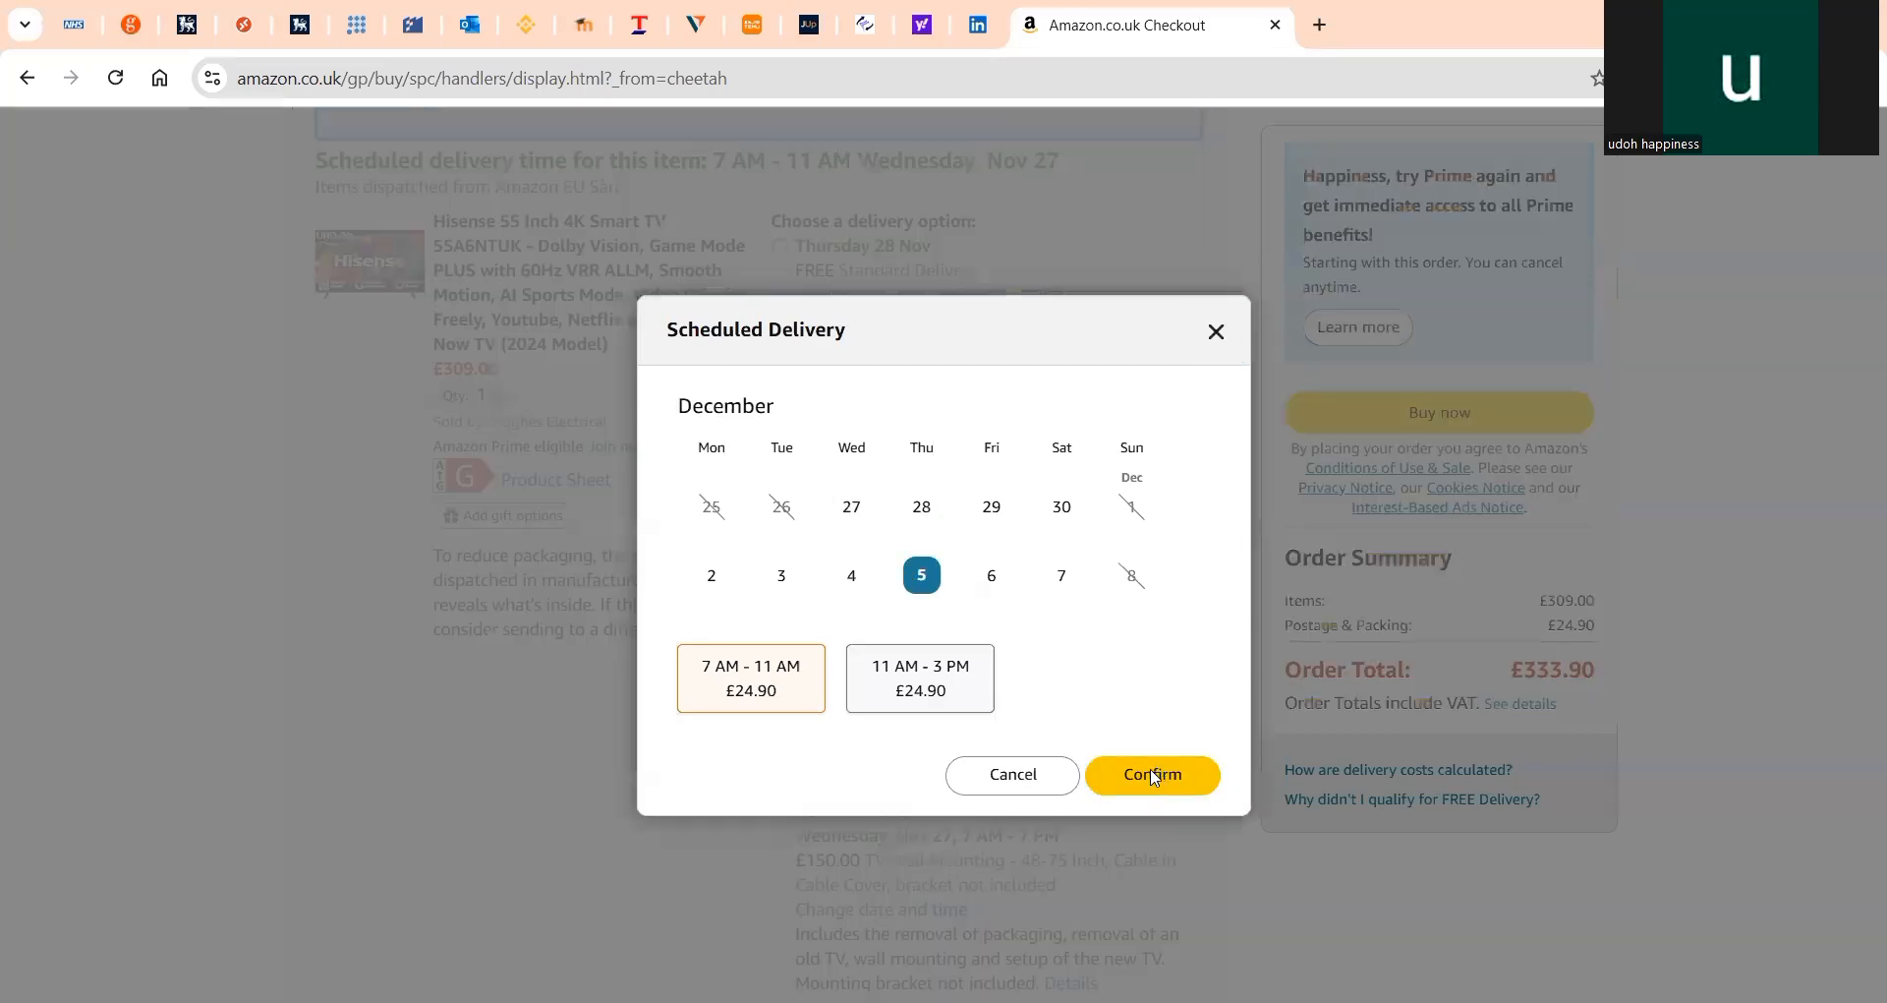
{"action": "left_click", "coordinate": [1151, 773]}
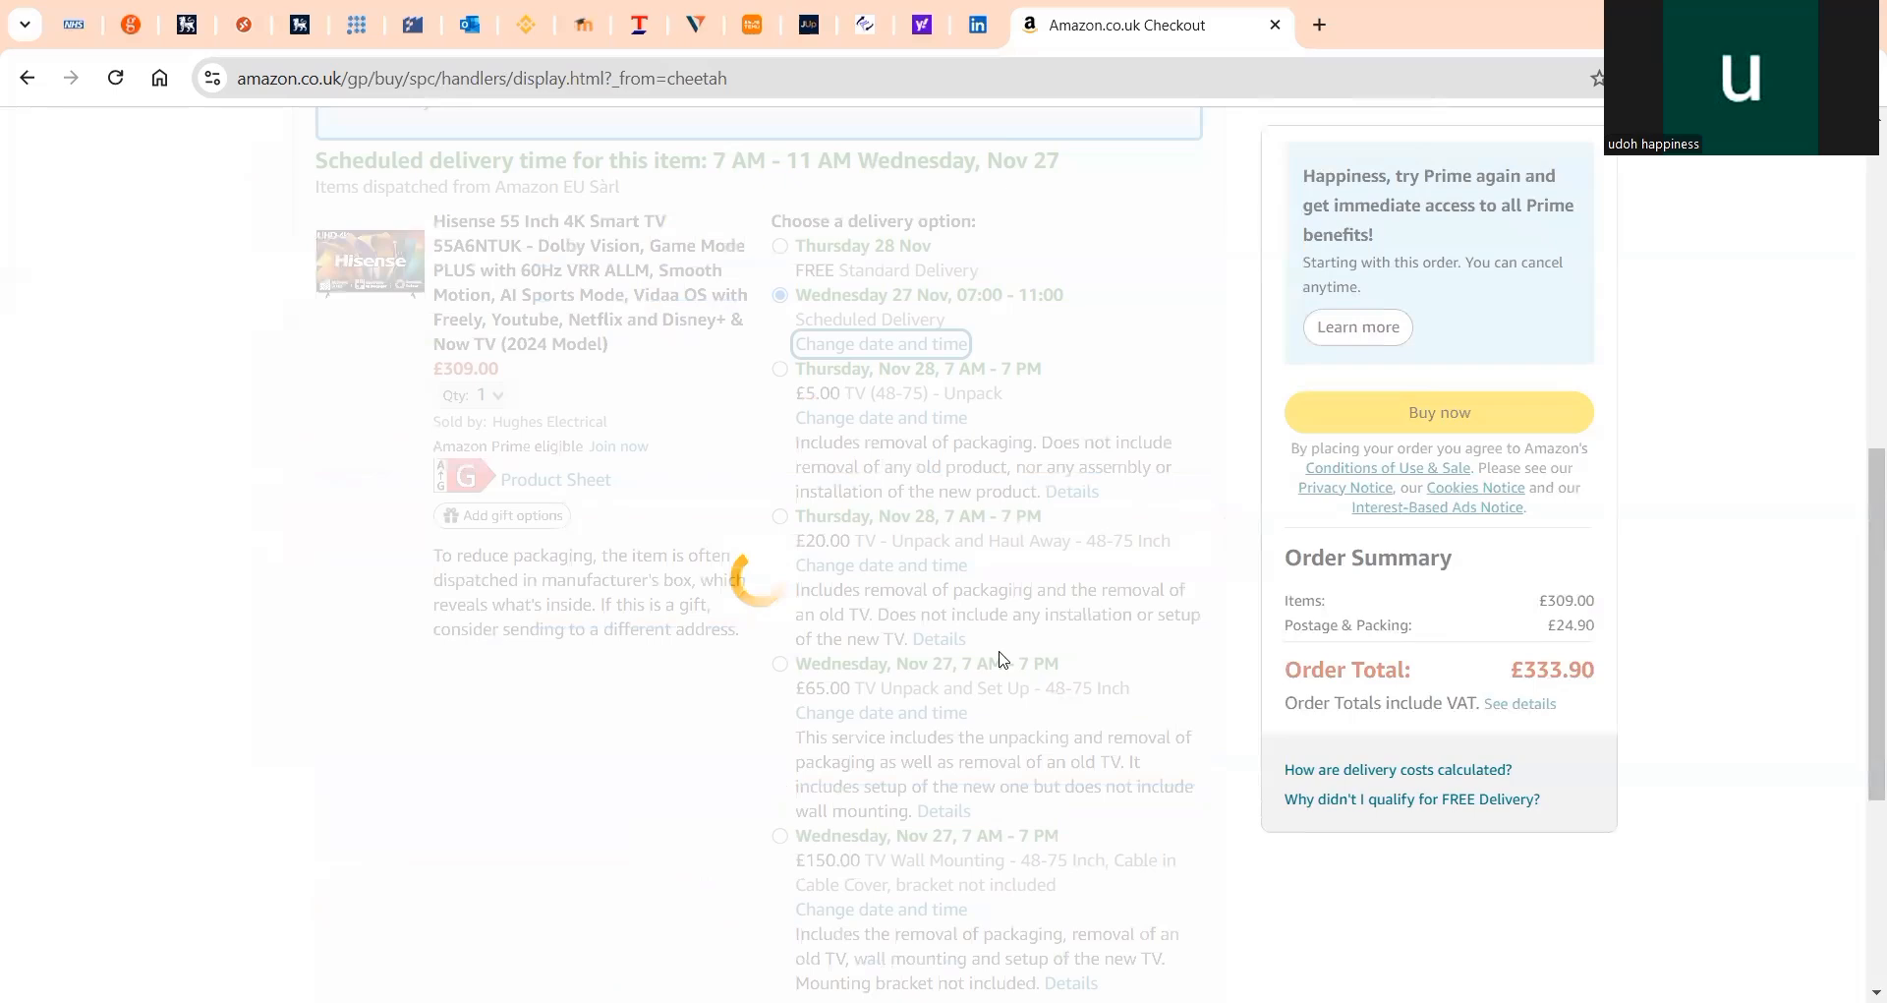
Scroll checkout to confirm delivery reads 7–11 AM Thursday 5 December, total £333.90
{"action": "scroll", "scroll_direction": "up", "scroll_amount": 3}
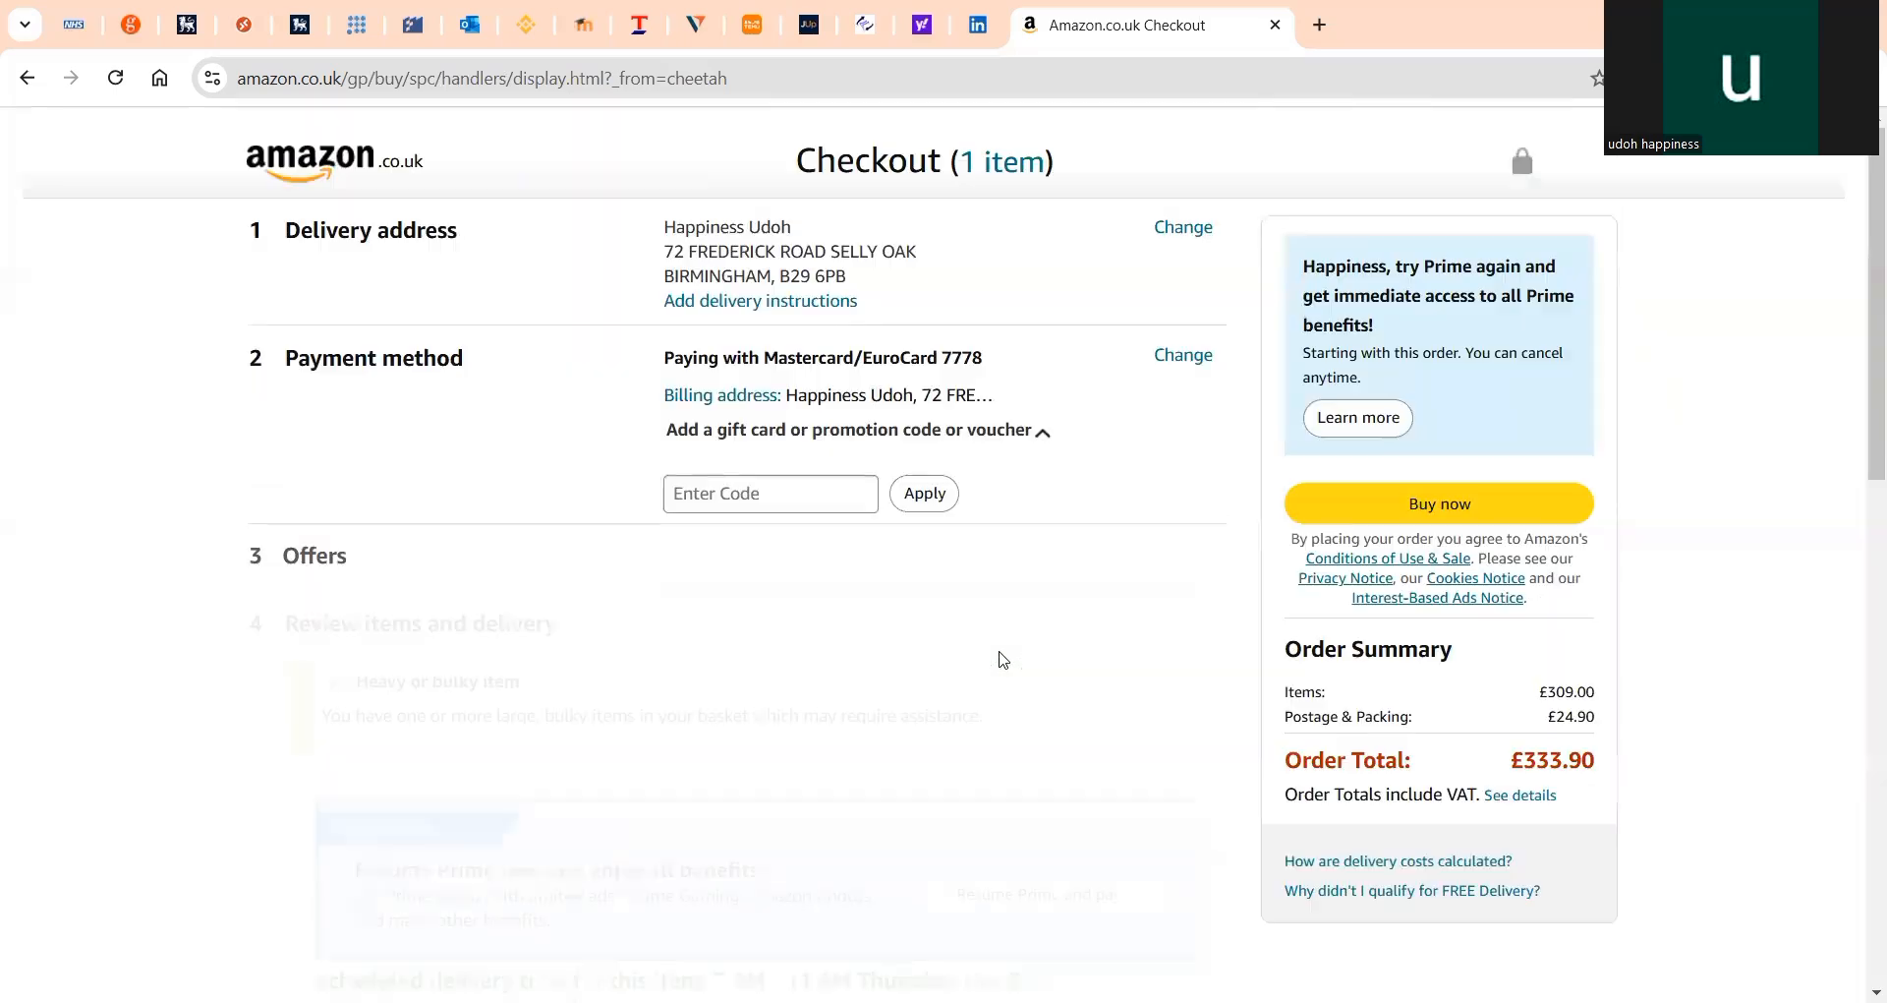
{"action": "scroll", "scroll_direction": "down", "scroll_amount": 3}
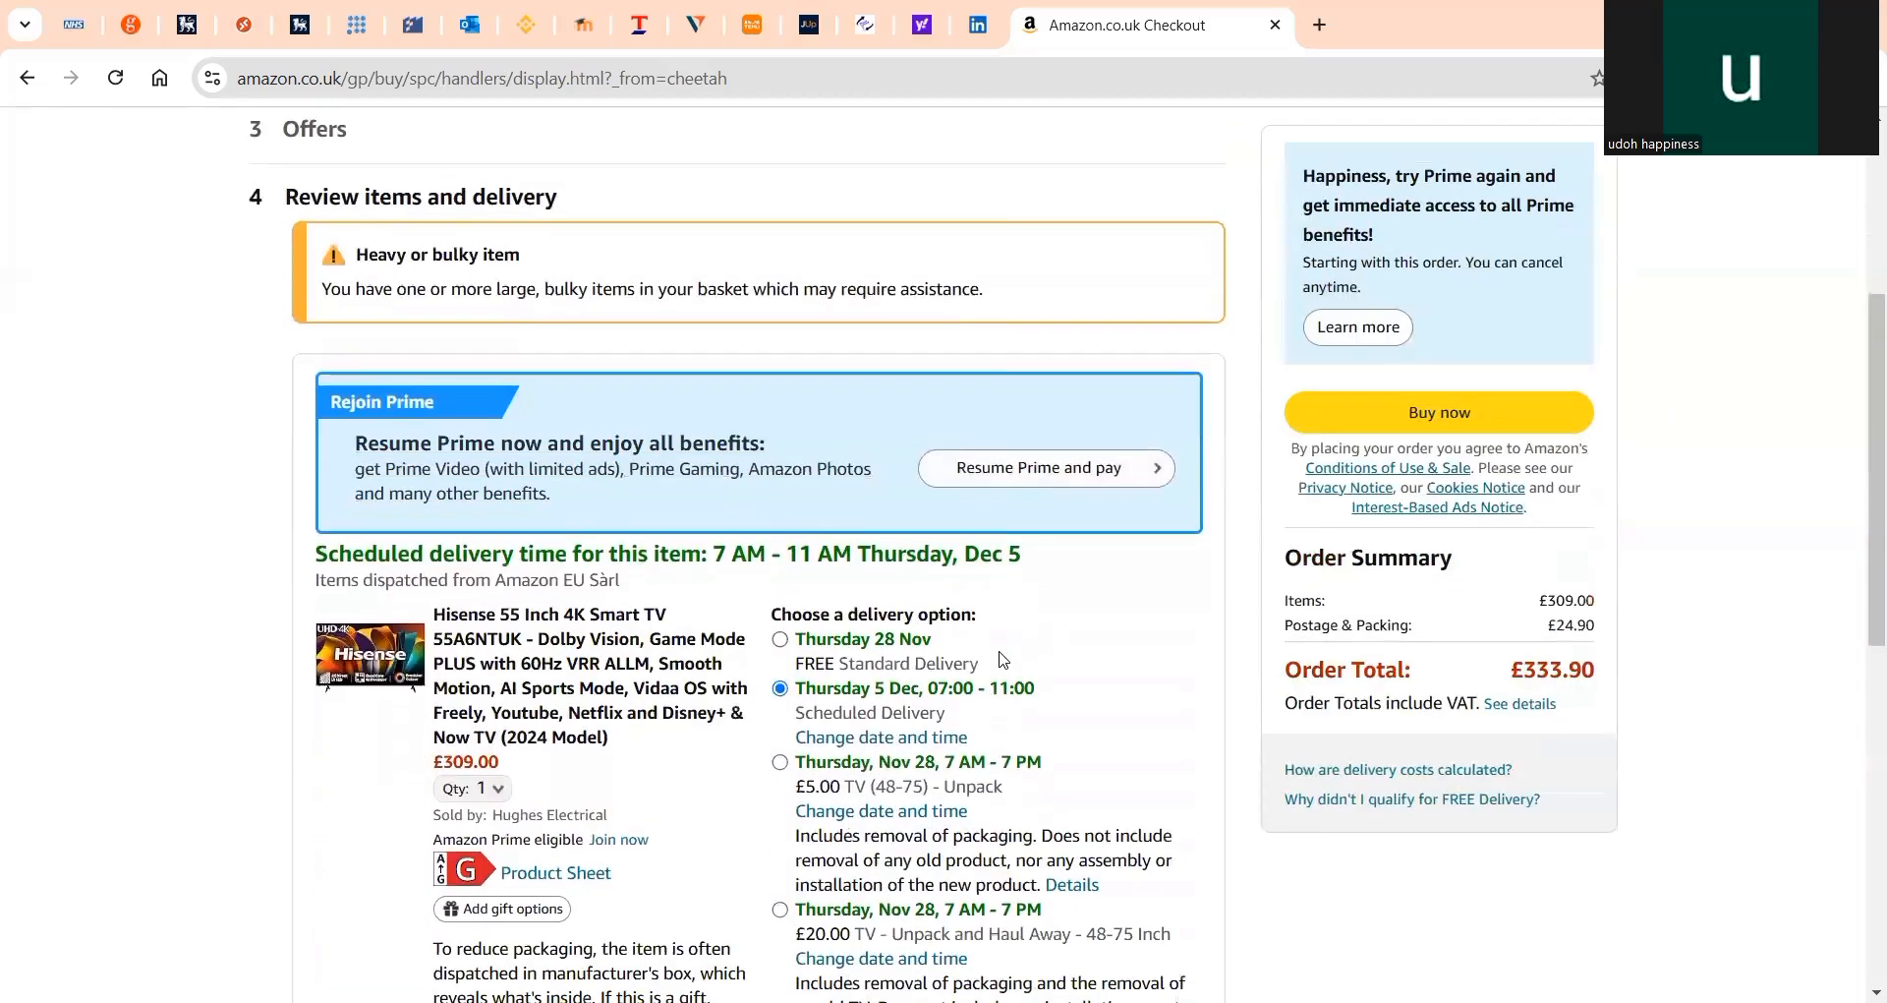
{"action": "scroll", "scroll_direction": "down", "scroll_amount": 3}
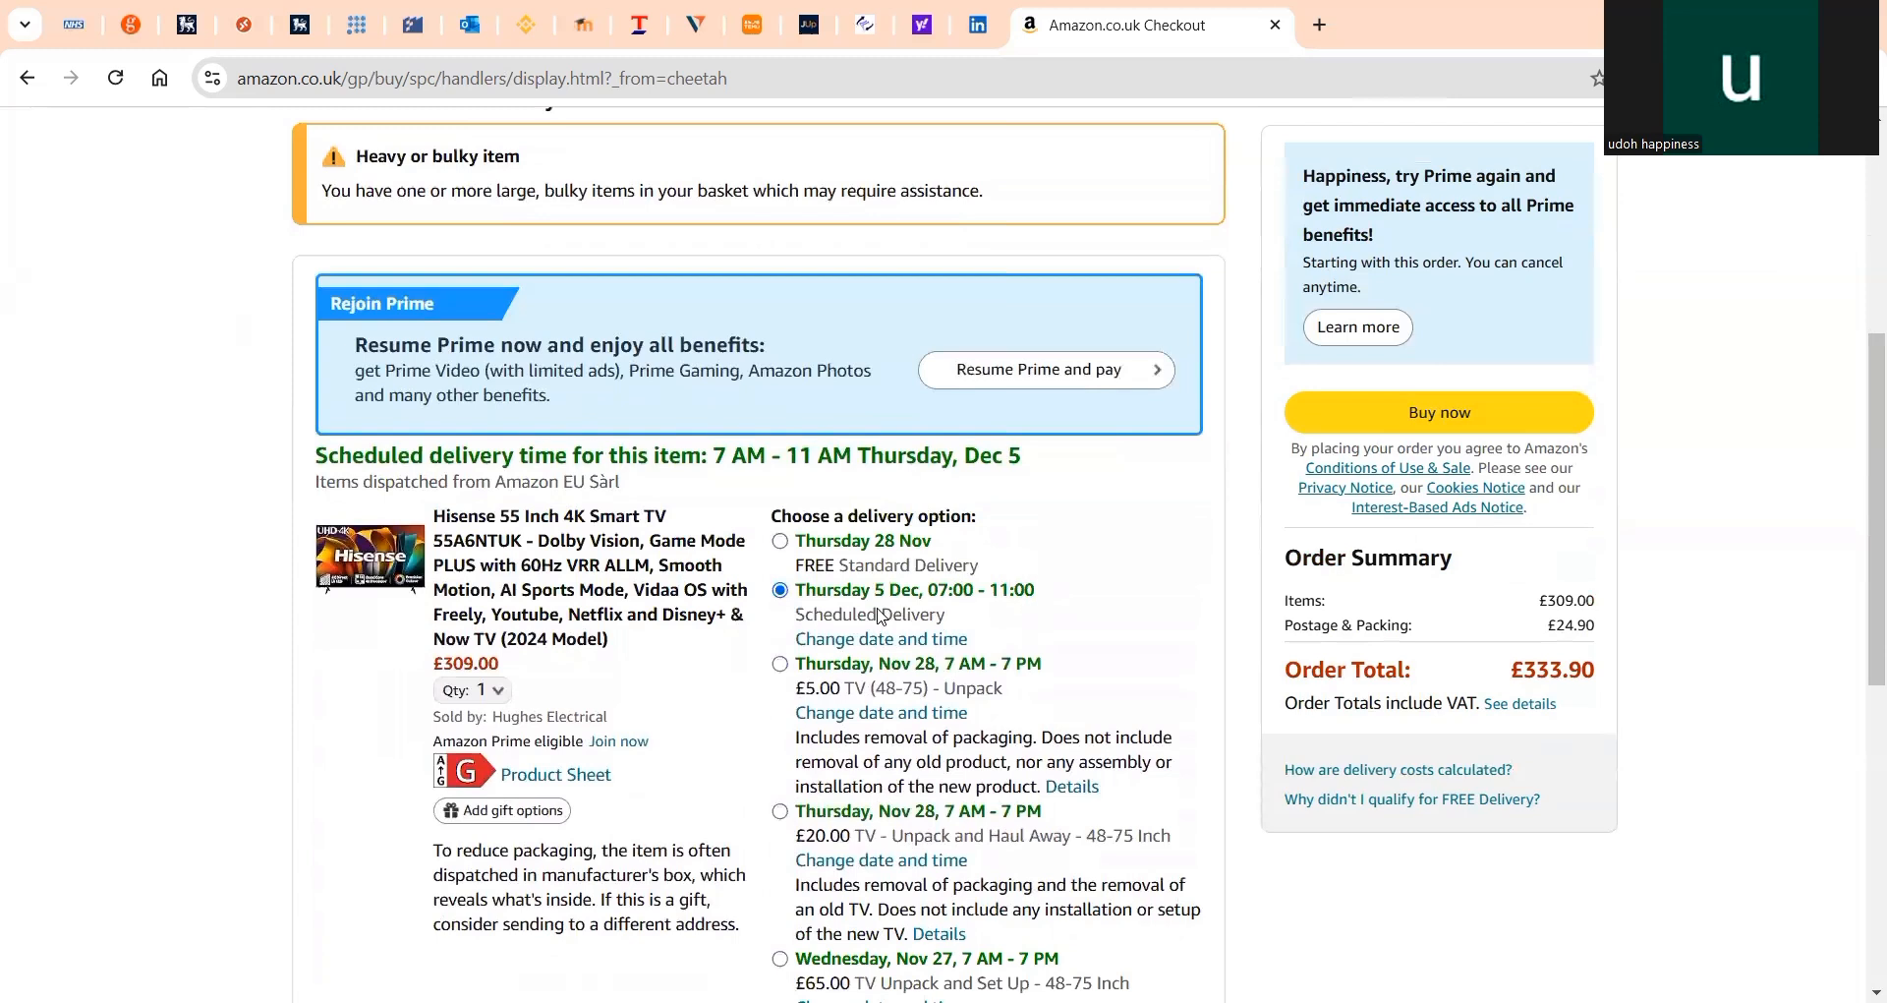
{"action": "mouse_move", "coordinate": [894, 613]}
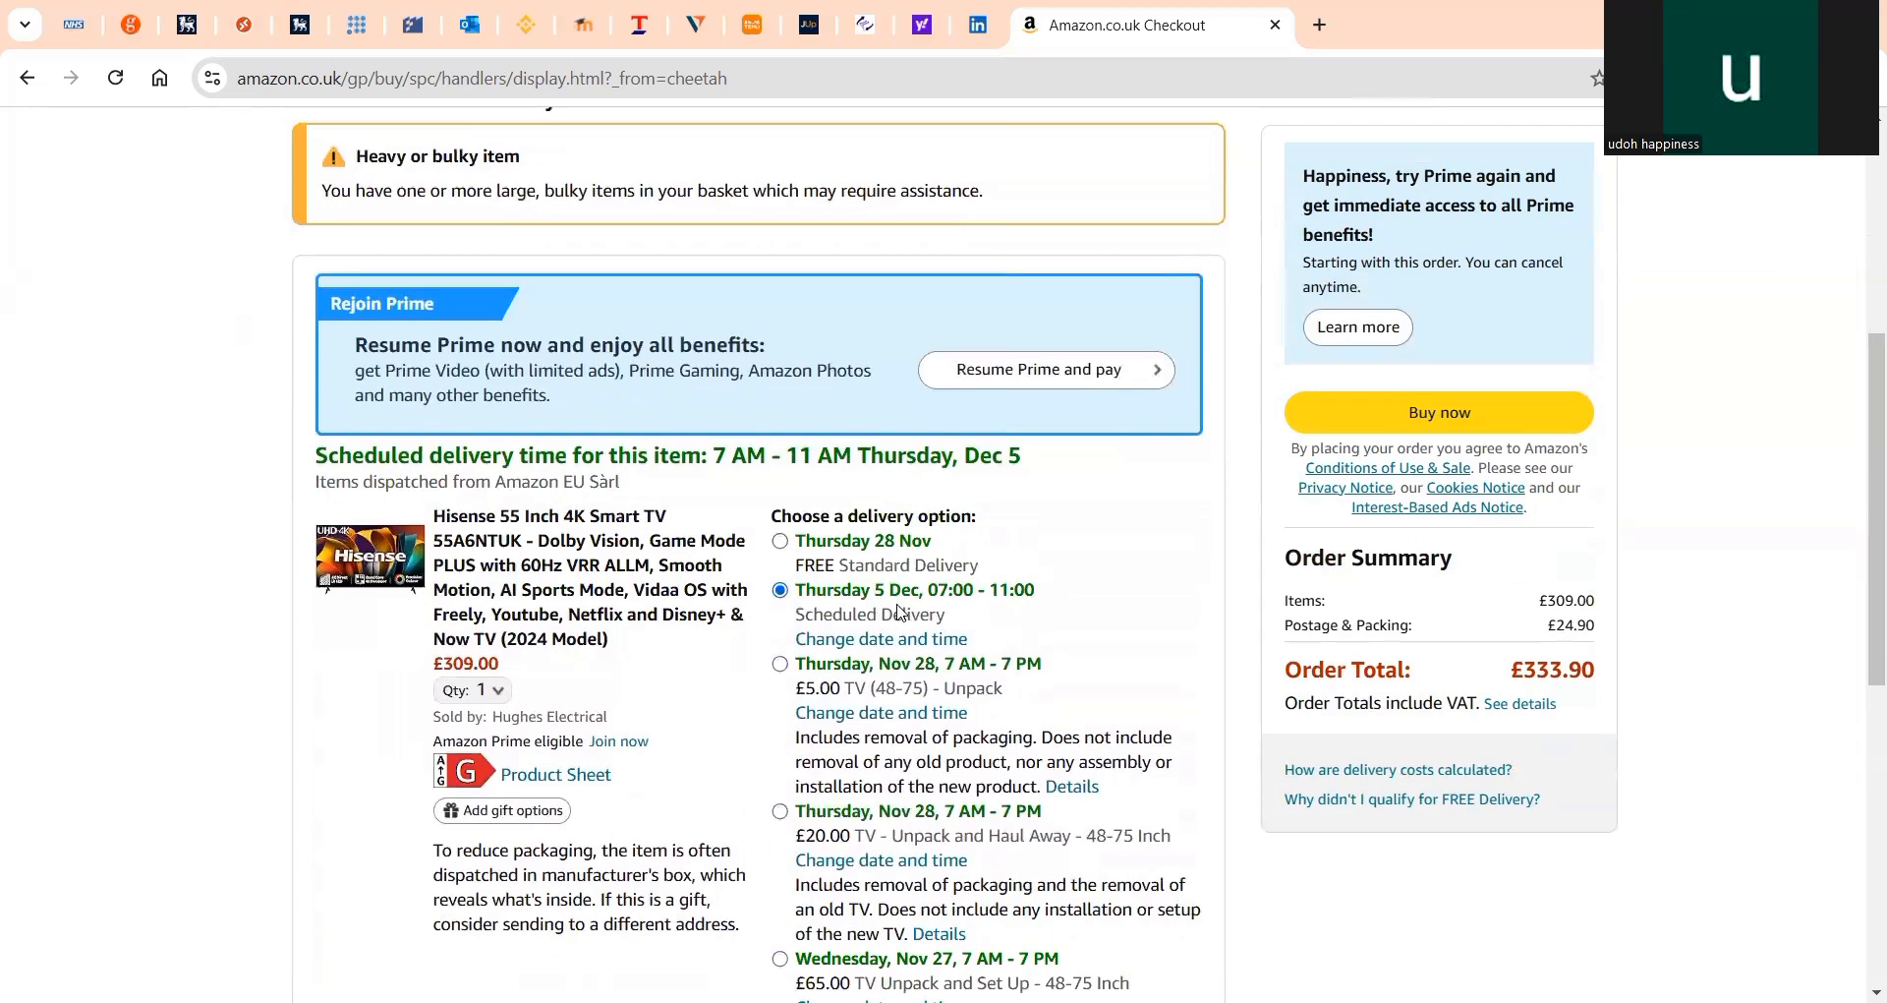
{"action": "mouse_move", "coordinate": [987, 590]}
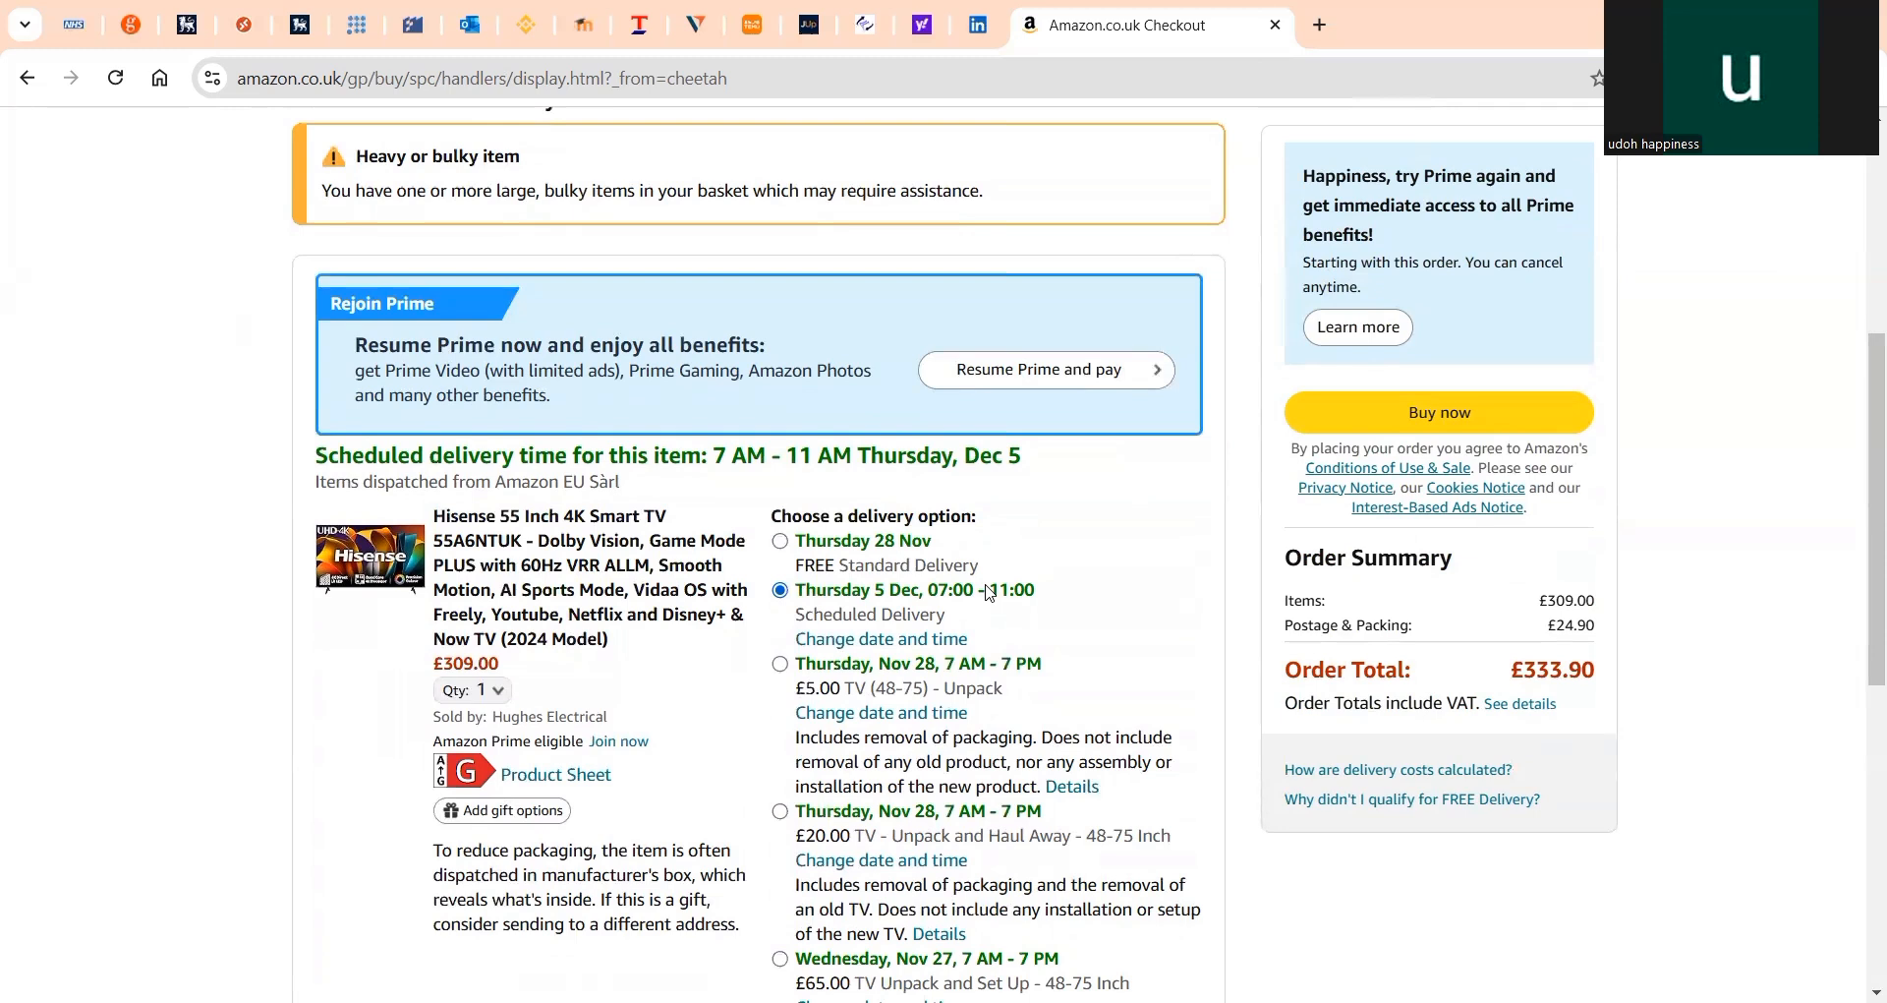
{"action": "mouse_move", "coordinate": [987, 743]}
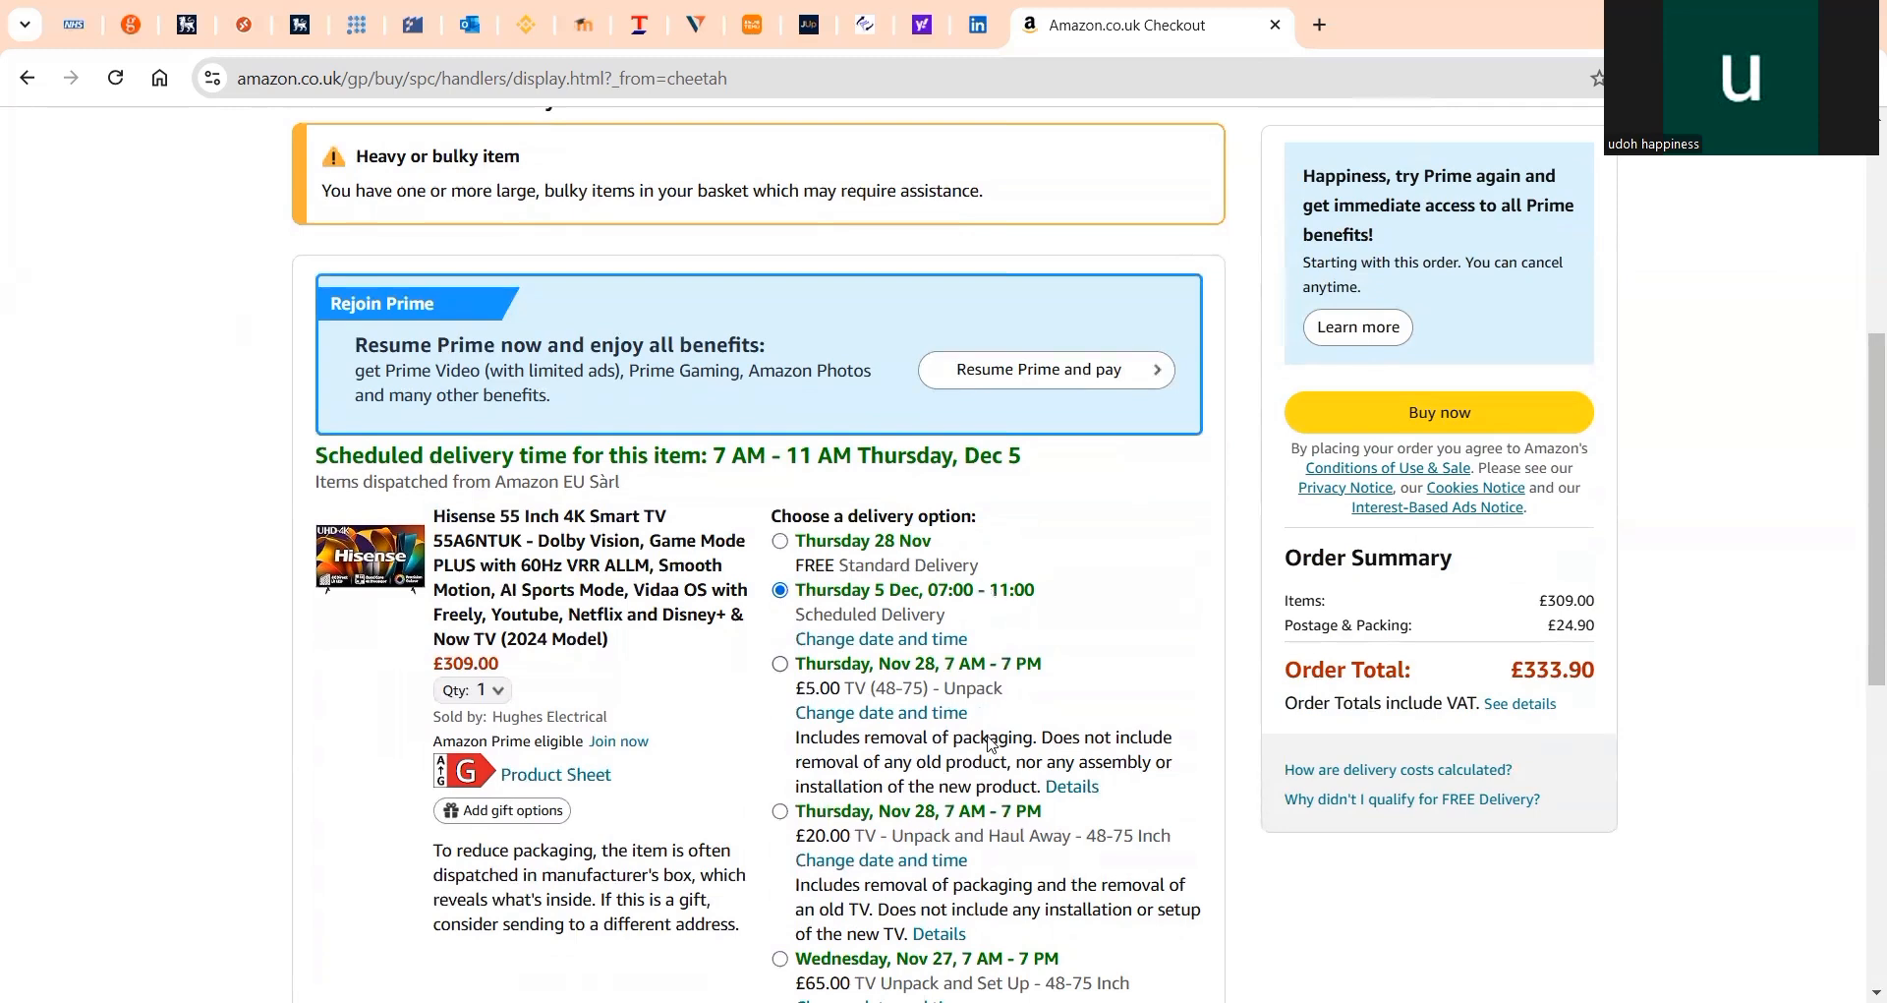
{"action": "mouse_move", "coordinate": [1020, 846]}
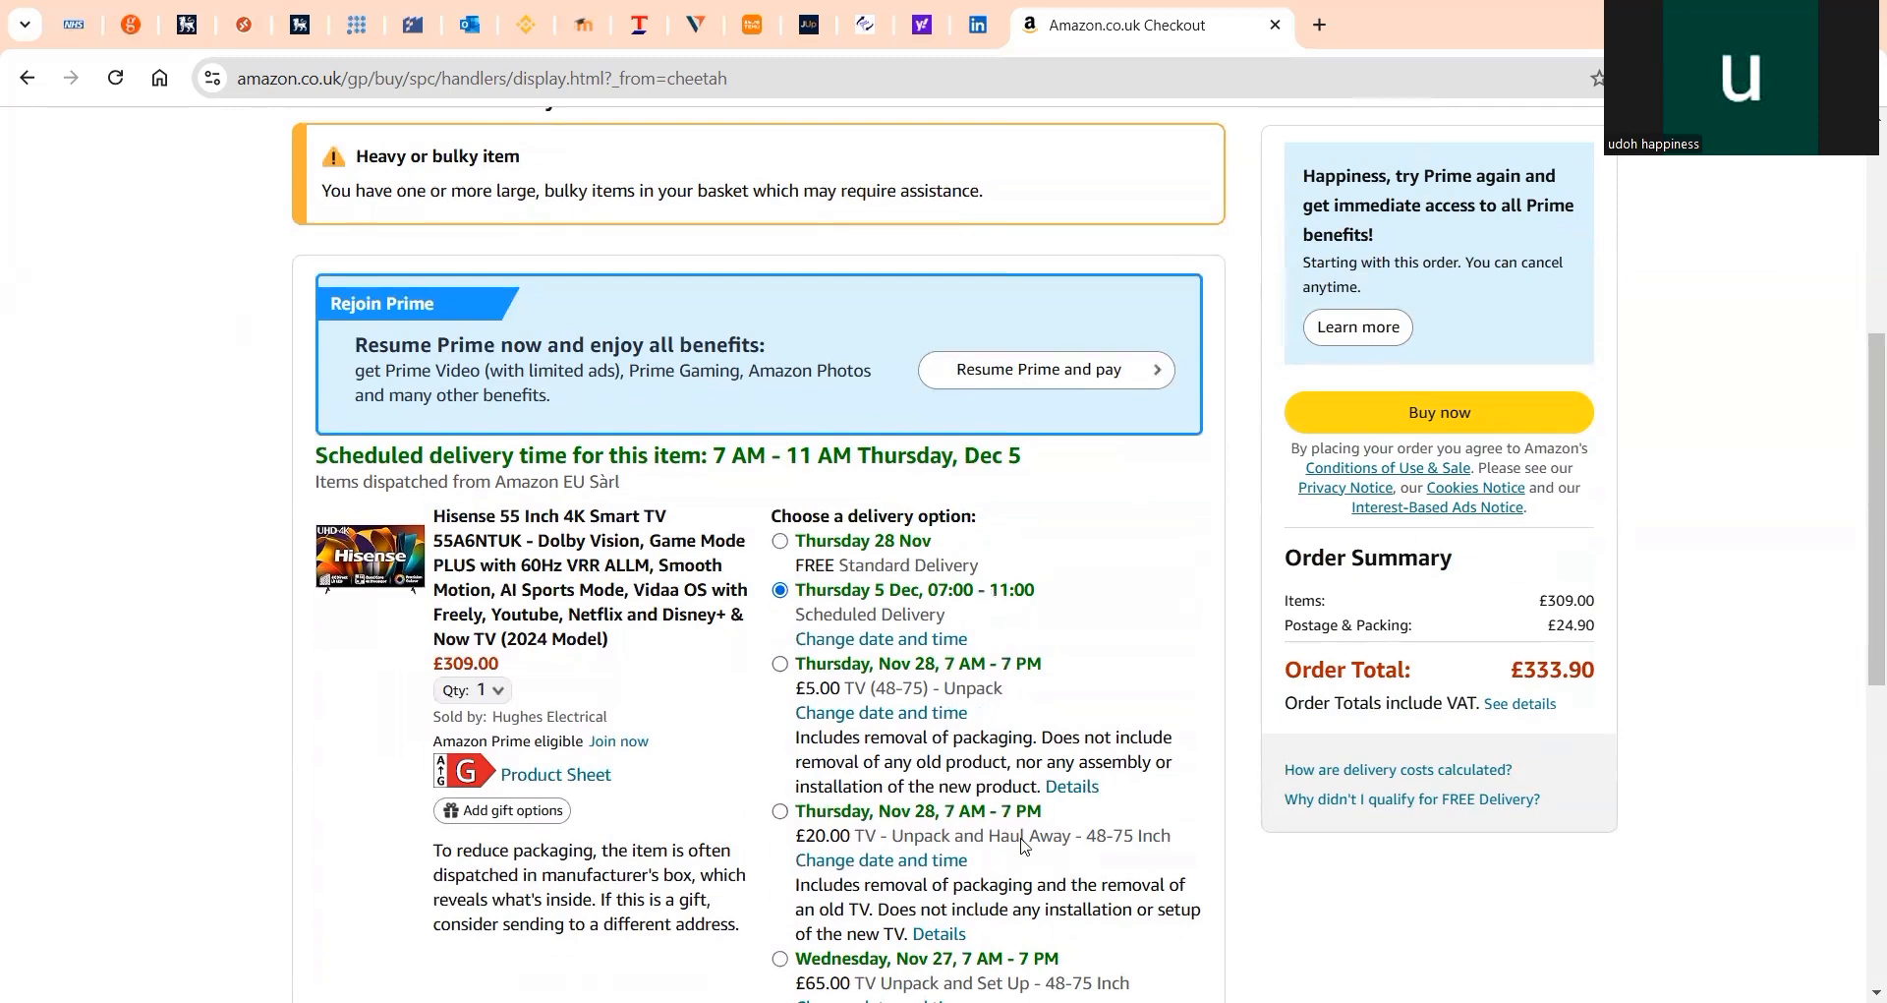